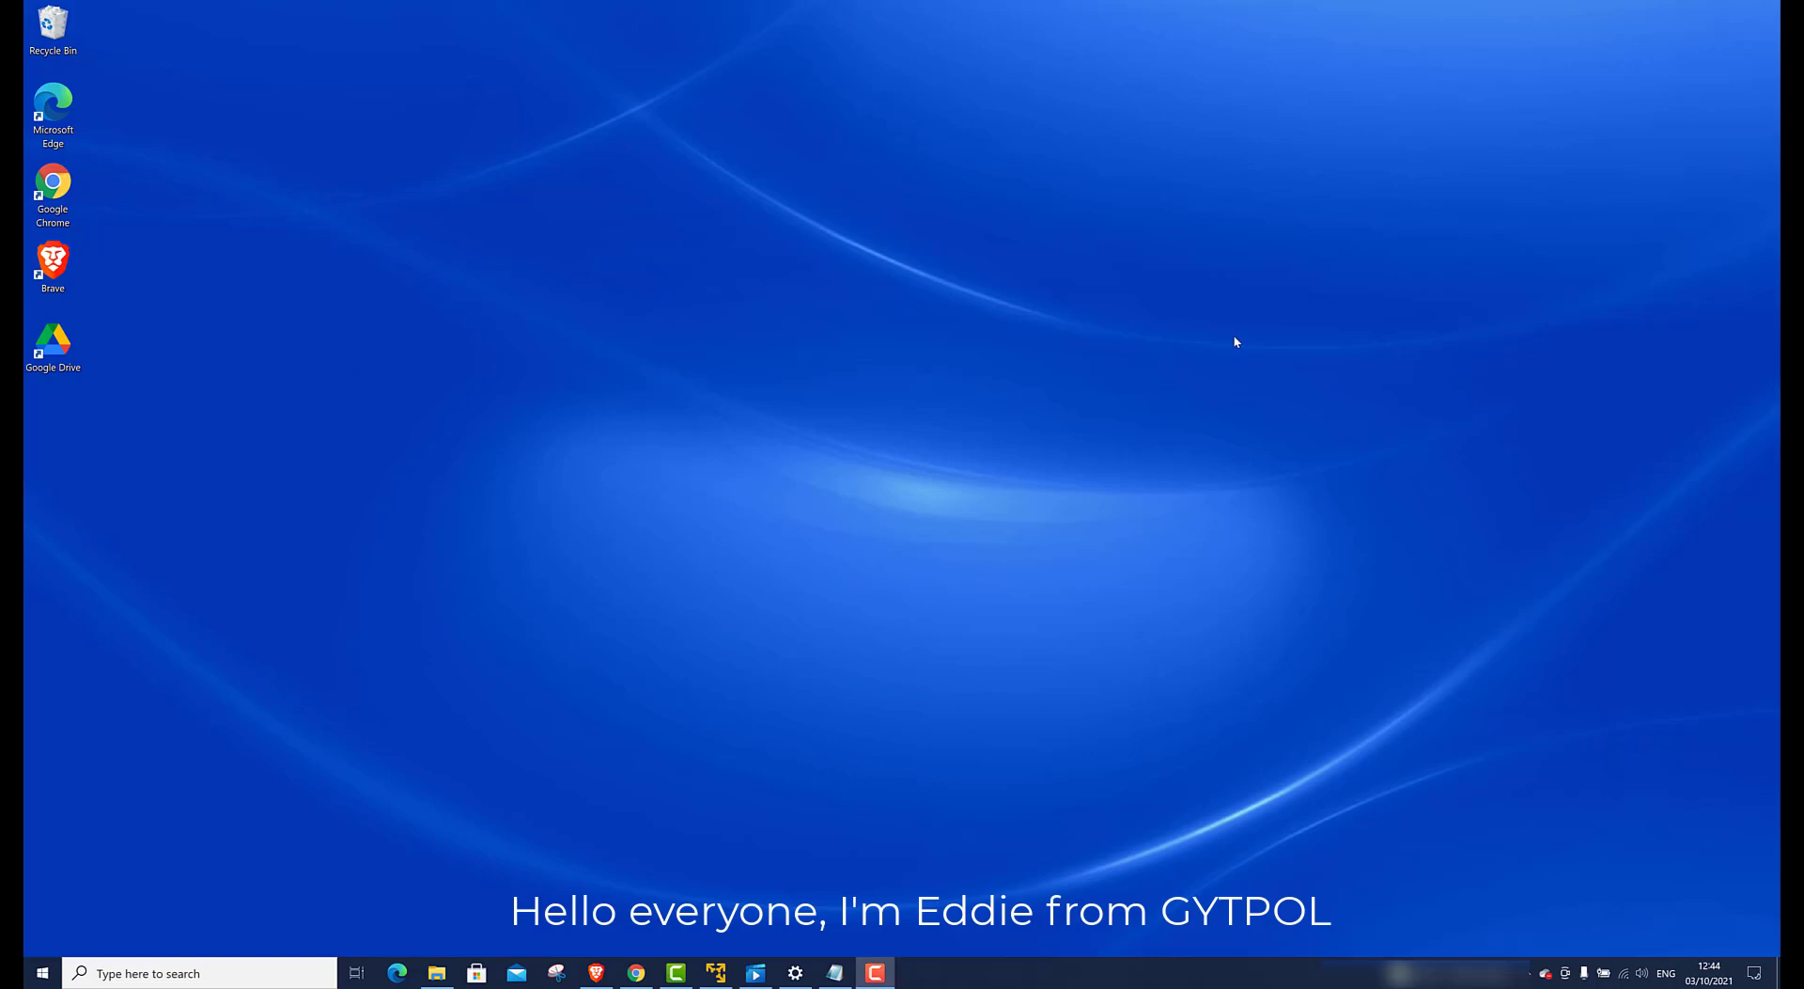
mouse_move(1181, 408)
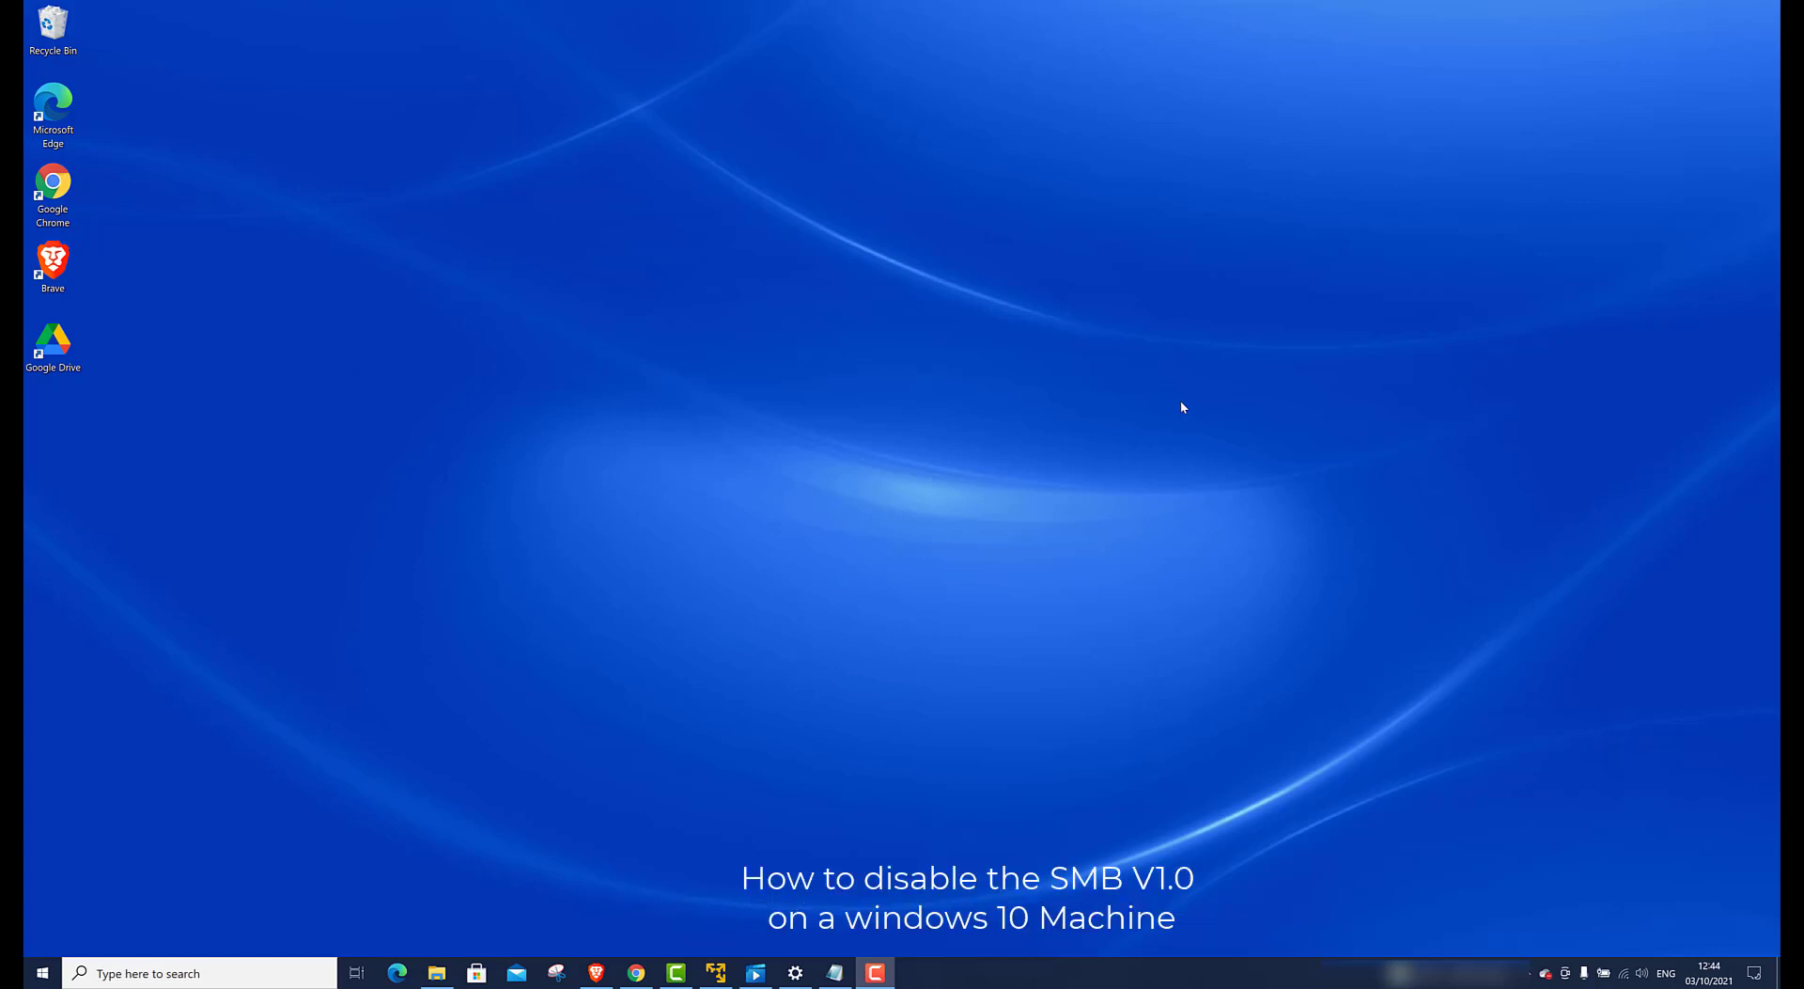
mouse_move(1063, 425)
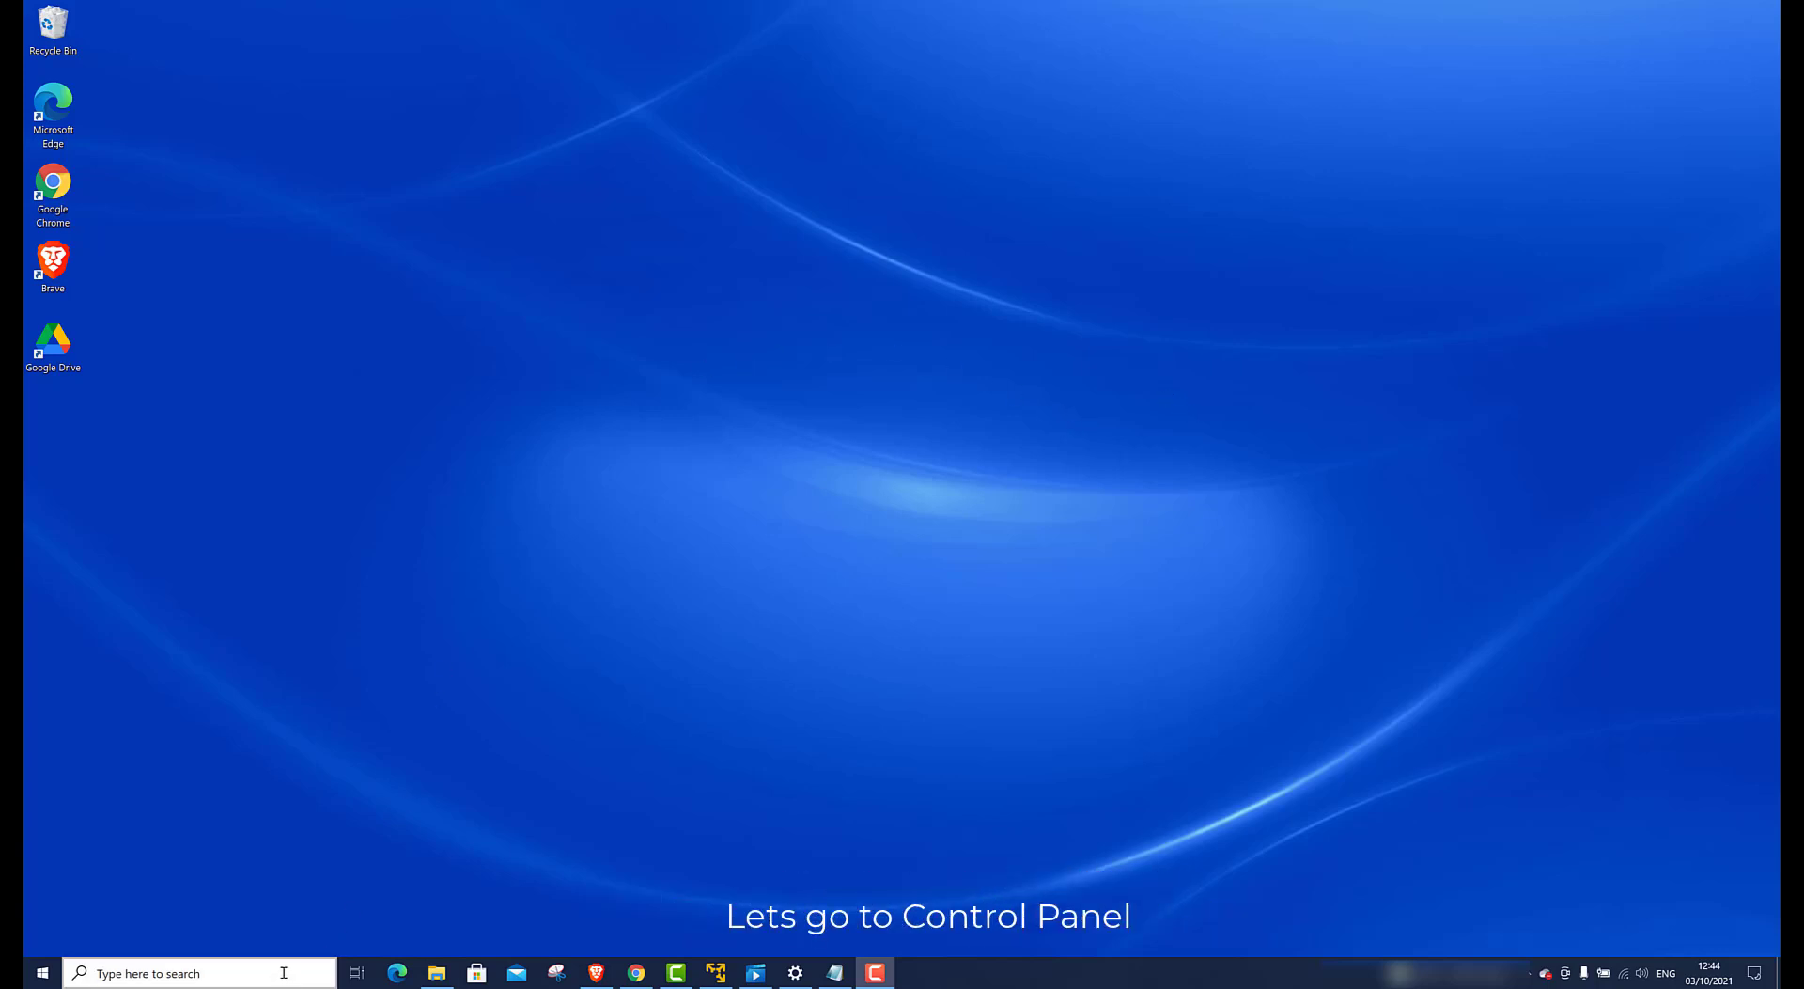
Search for Control Panel and go to its Programs category.
type("con")
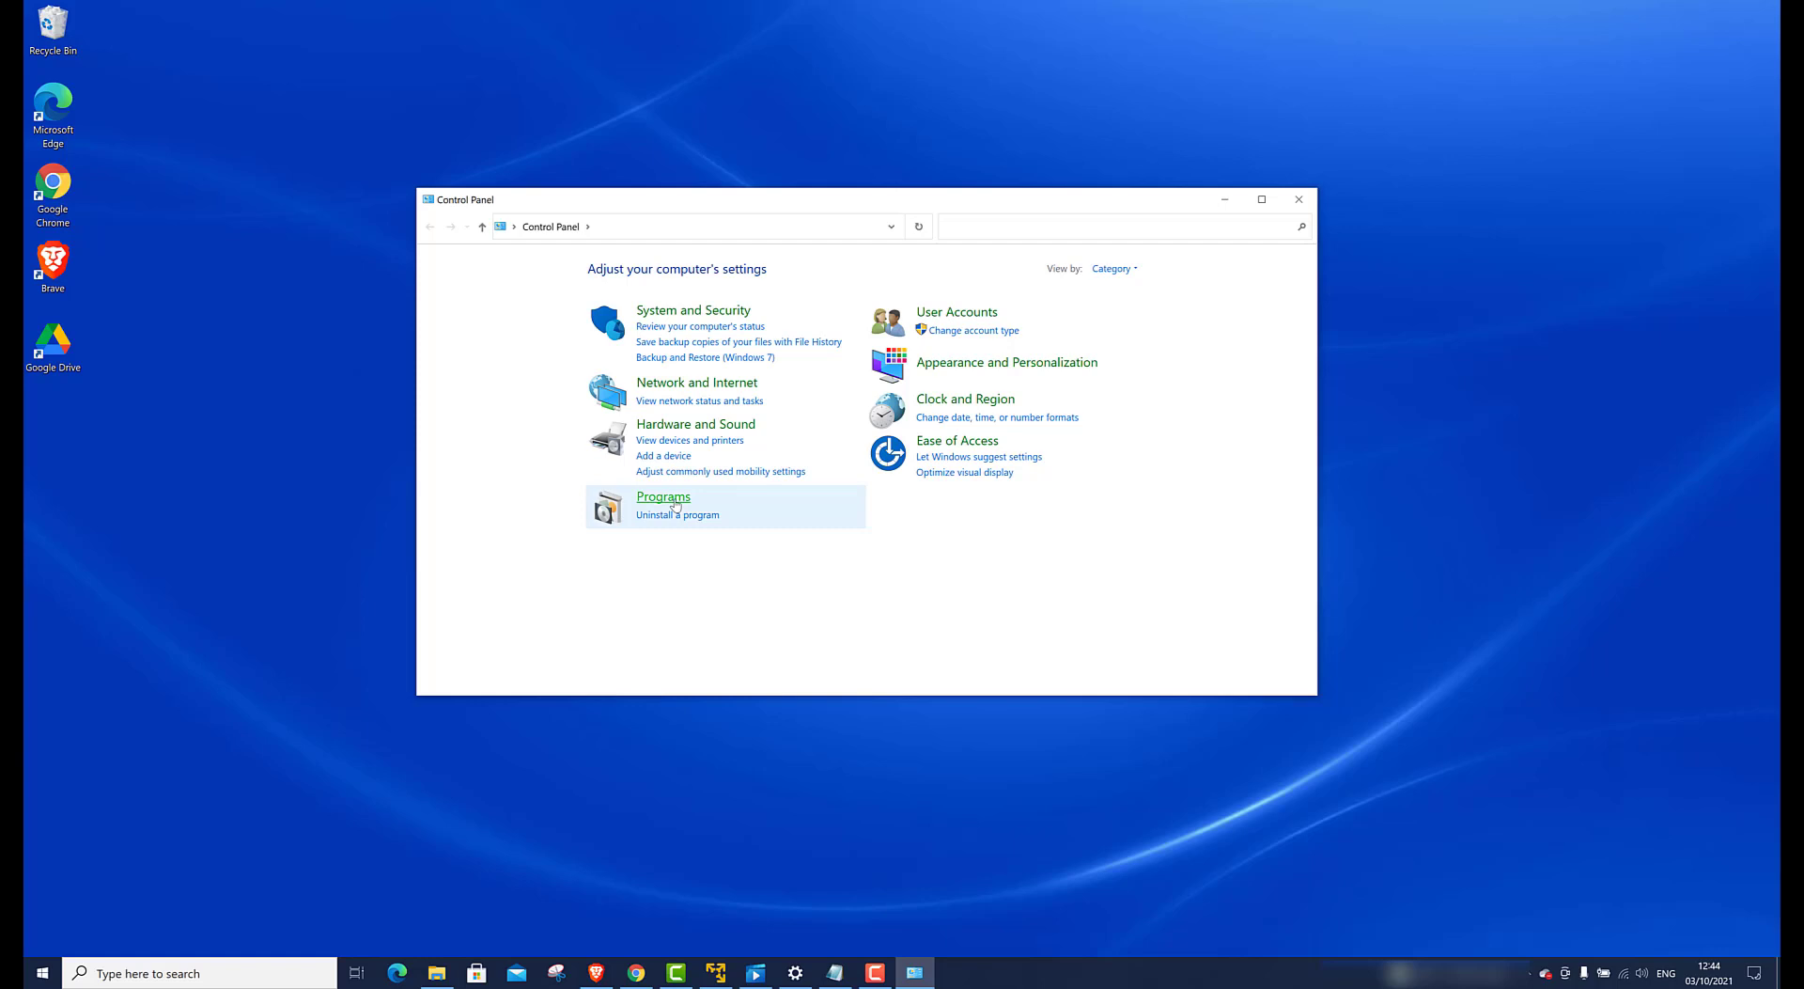
left_click(663, 497)
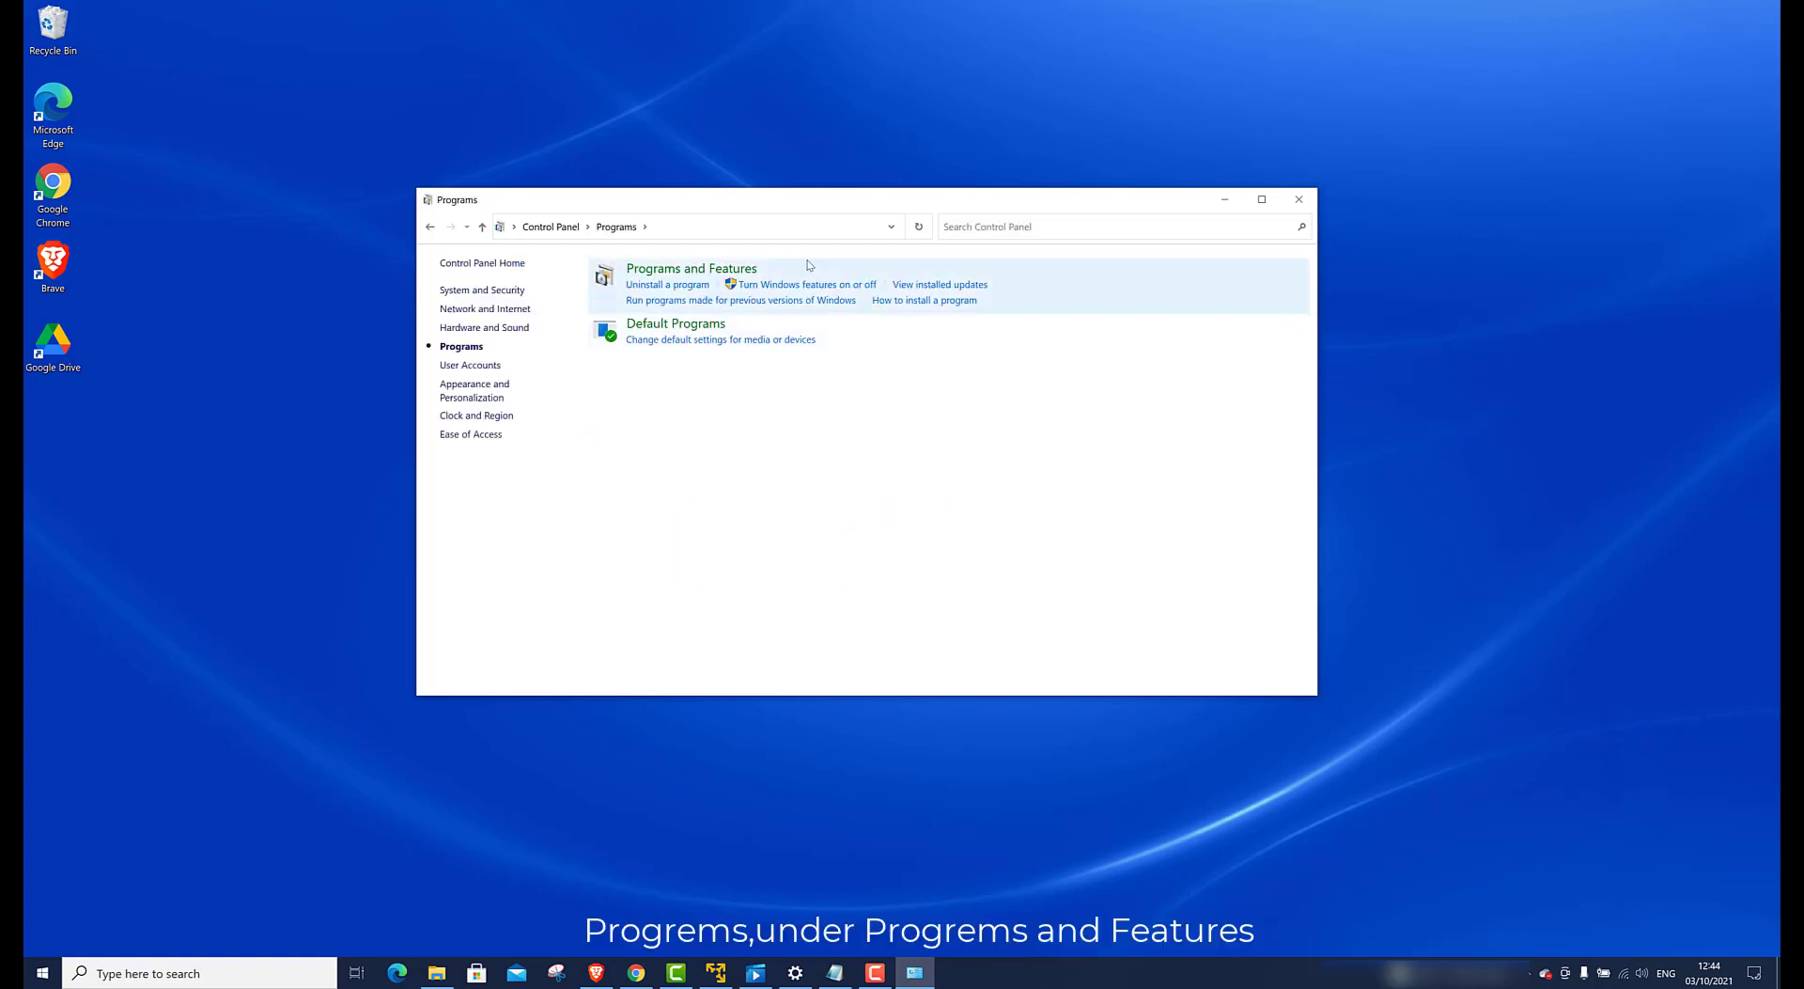
mouse_move(827, 265)
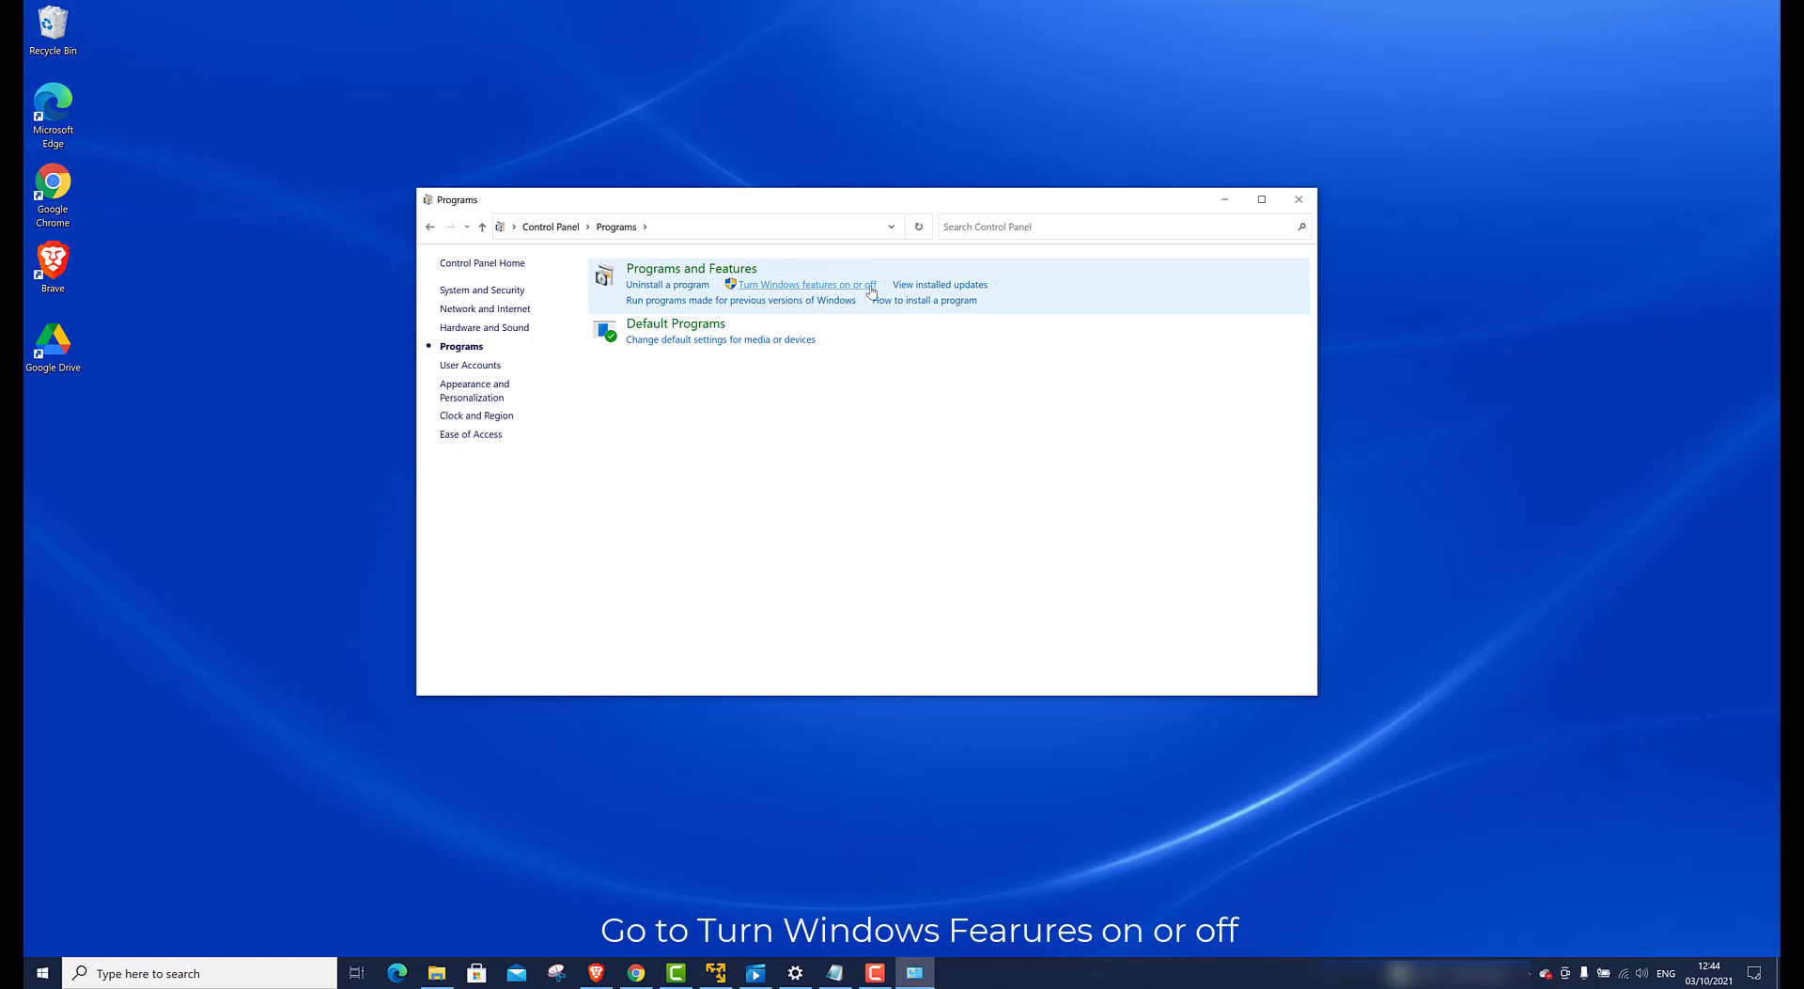
Uncheck SMB 1.0/CIFS File Sharing Support in Windows Features and apply it.
left_click(805, 284)
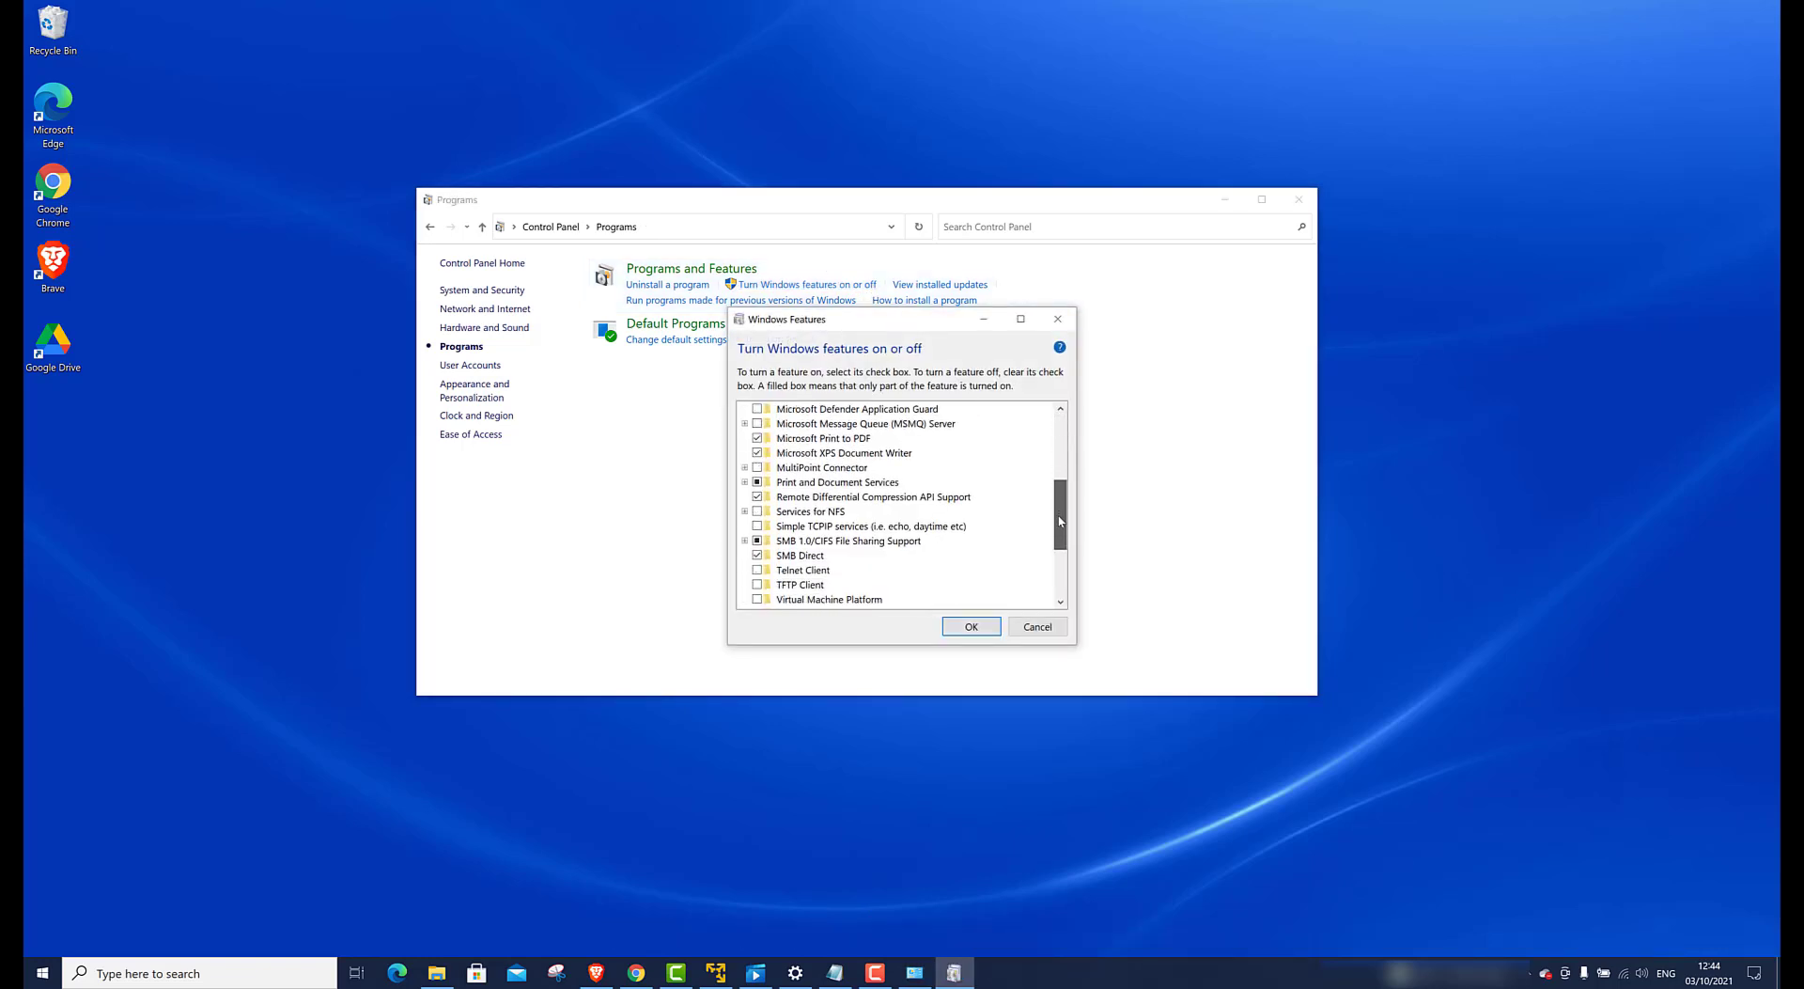
scroll("down", 3)
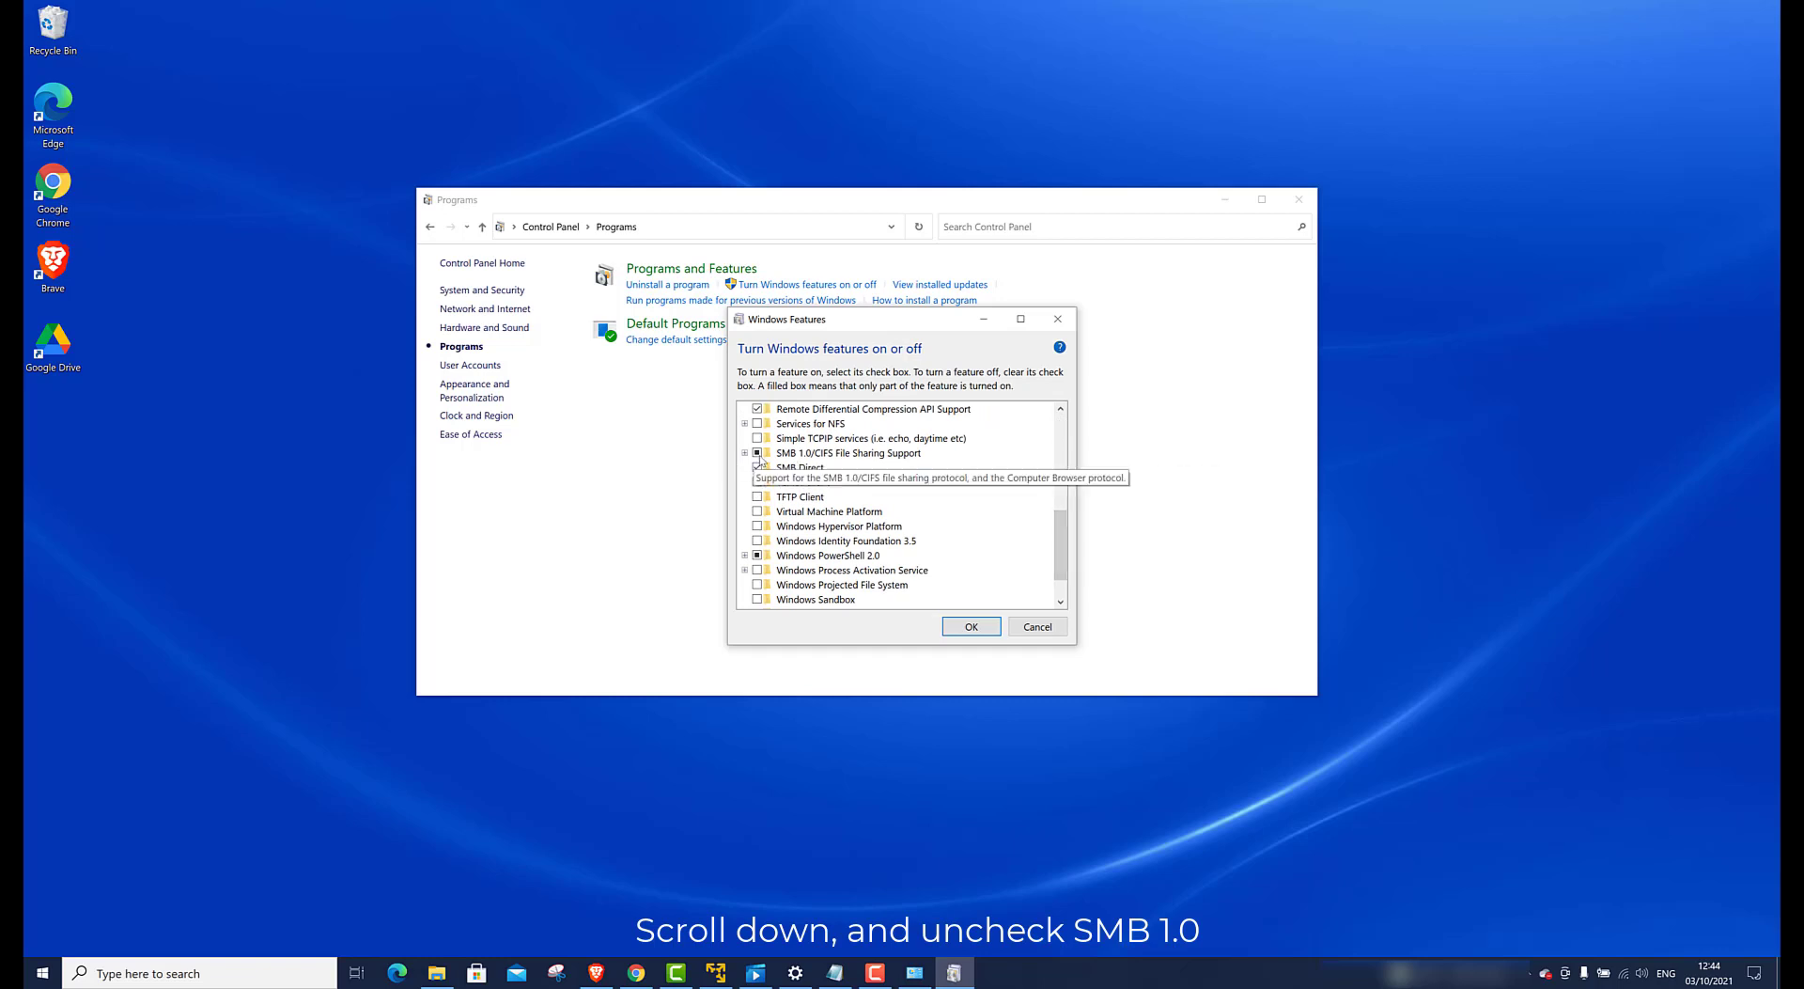
left_click(850, 452)
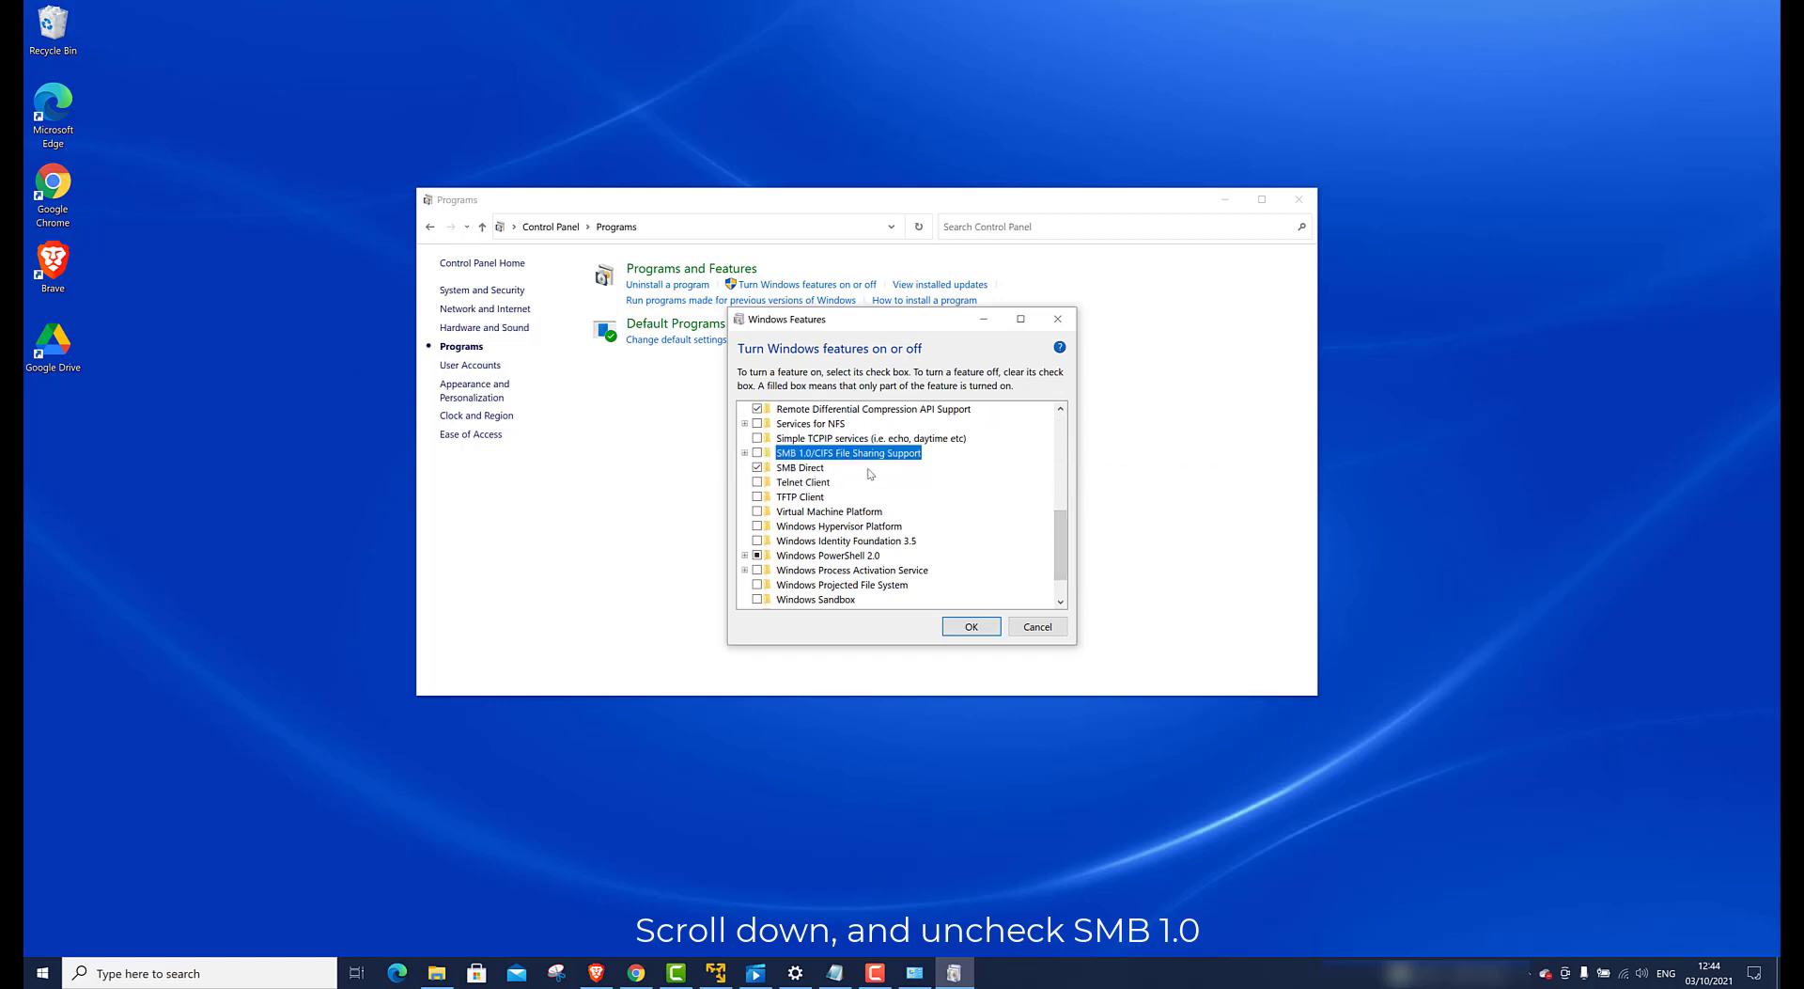
left_click(970, 625)
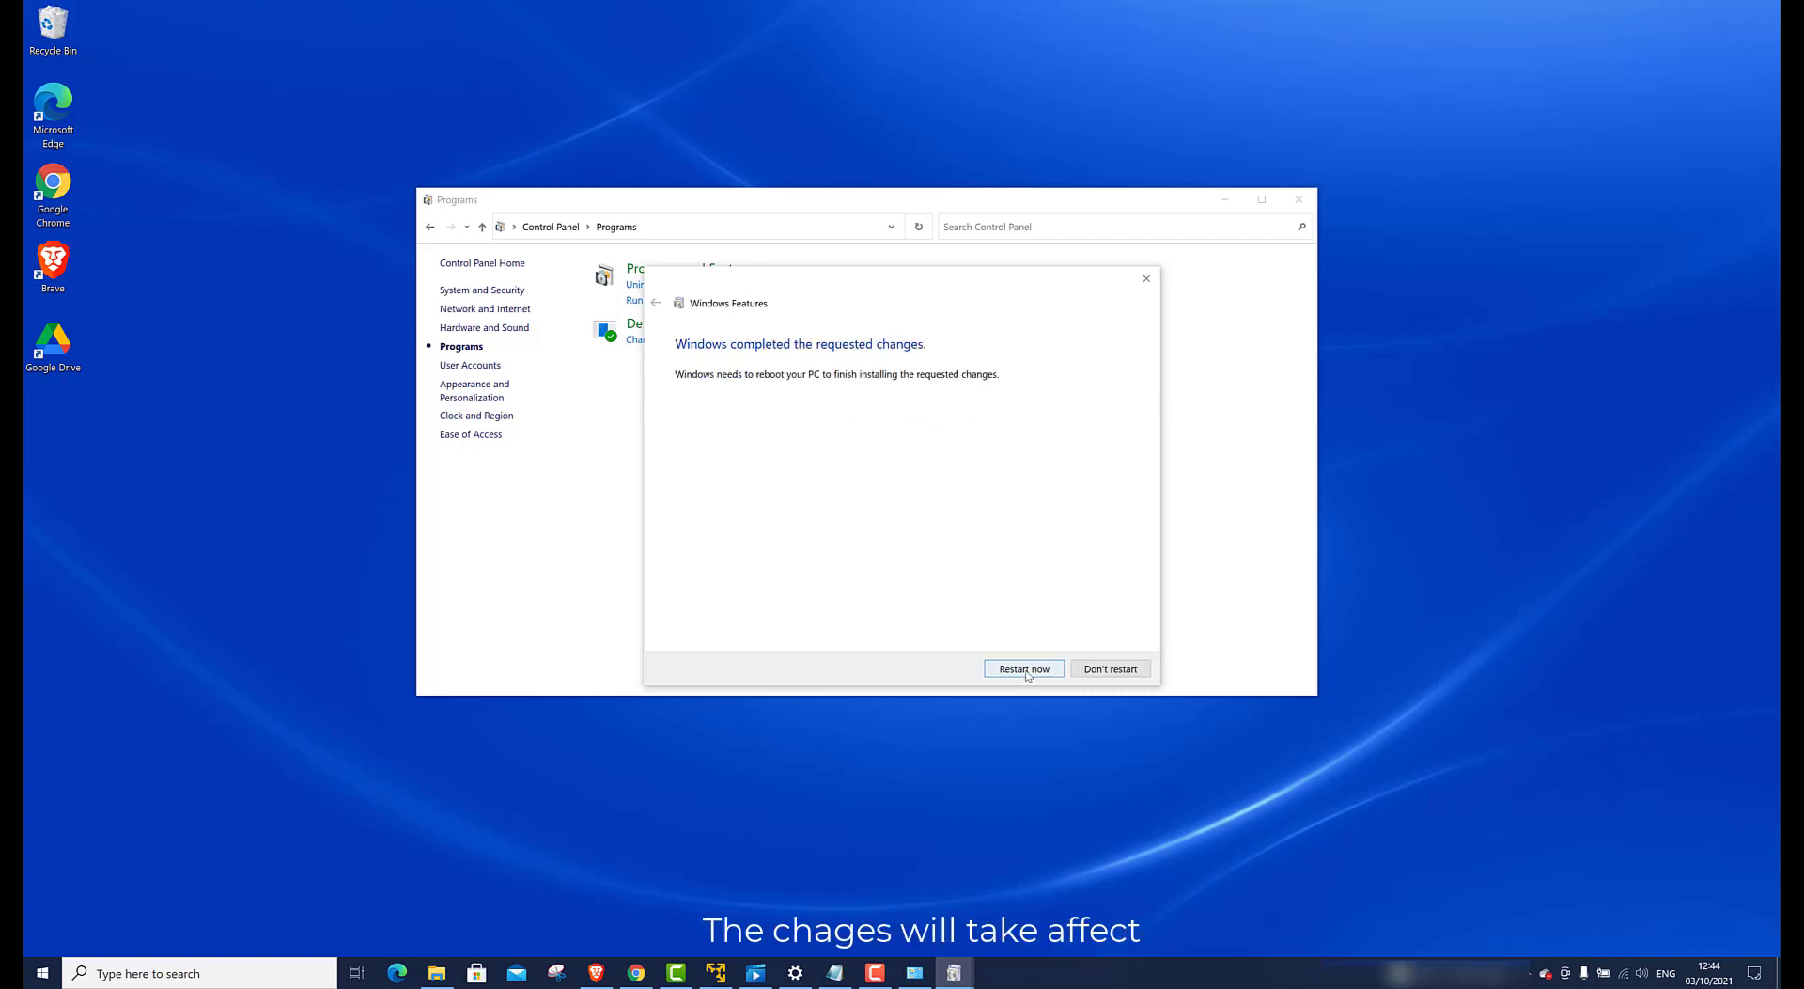
Decline the restart and close the Control Panel Programs window.
left_click(1108, 670)
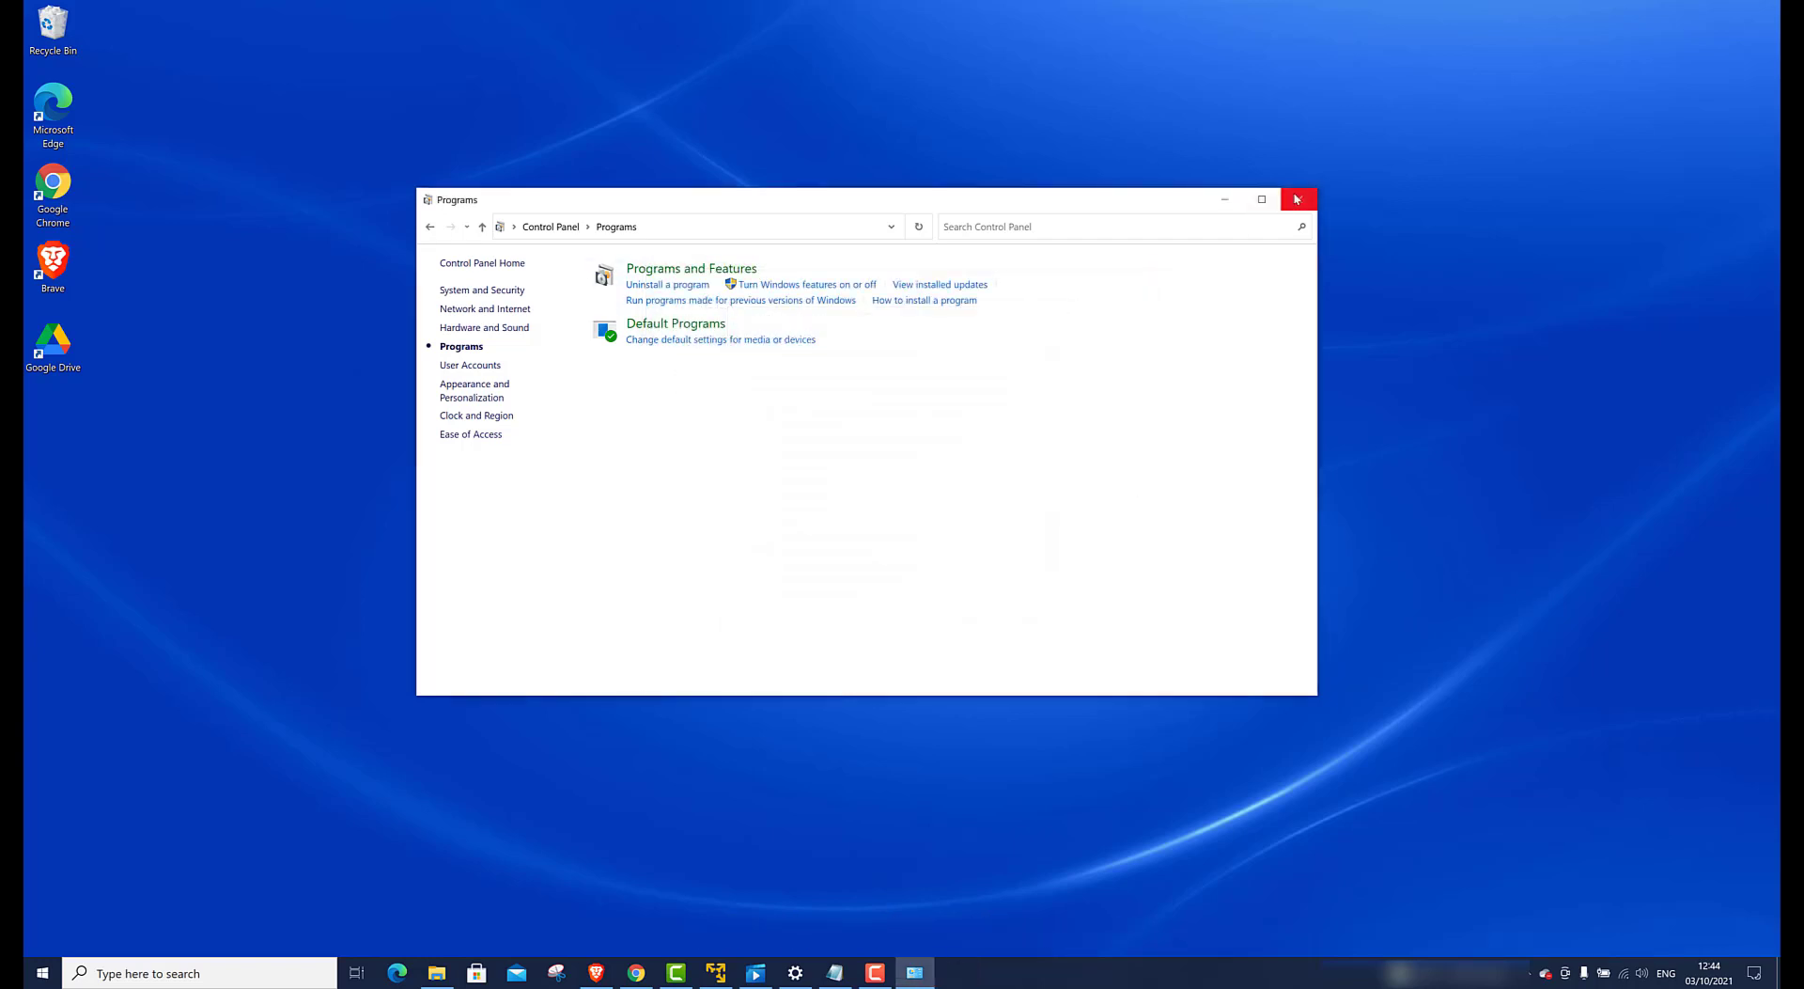
left_click(1298, 199)
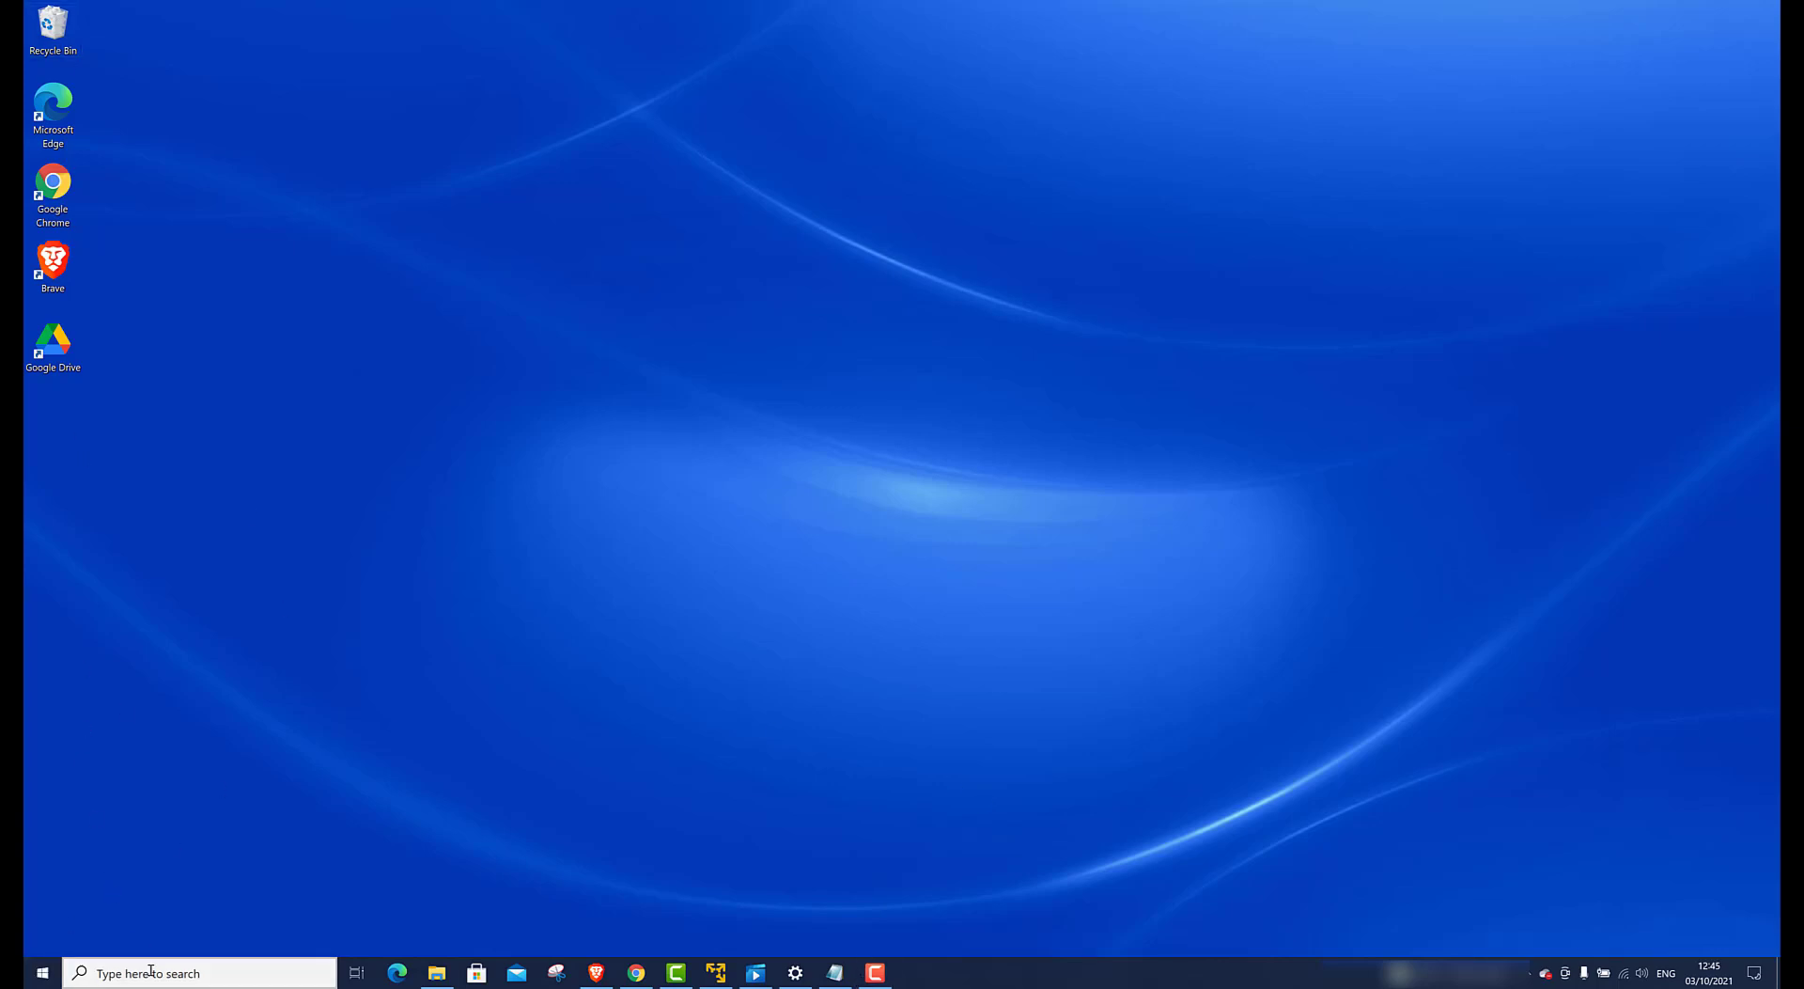
Search 'reg' from the taskbar to launch Registry Editor.
left_click(149, 973)
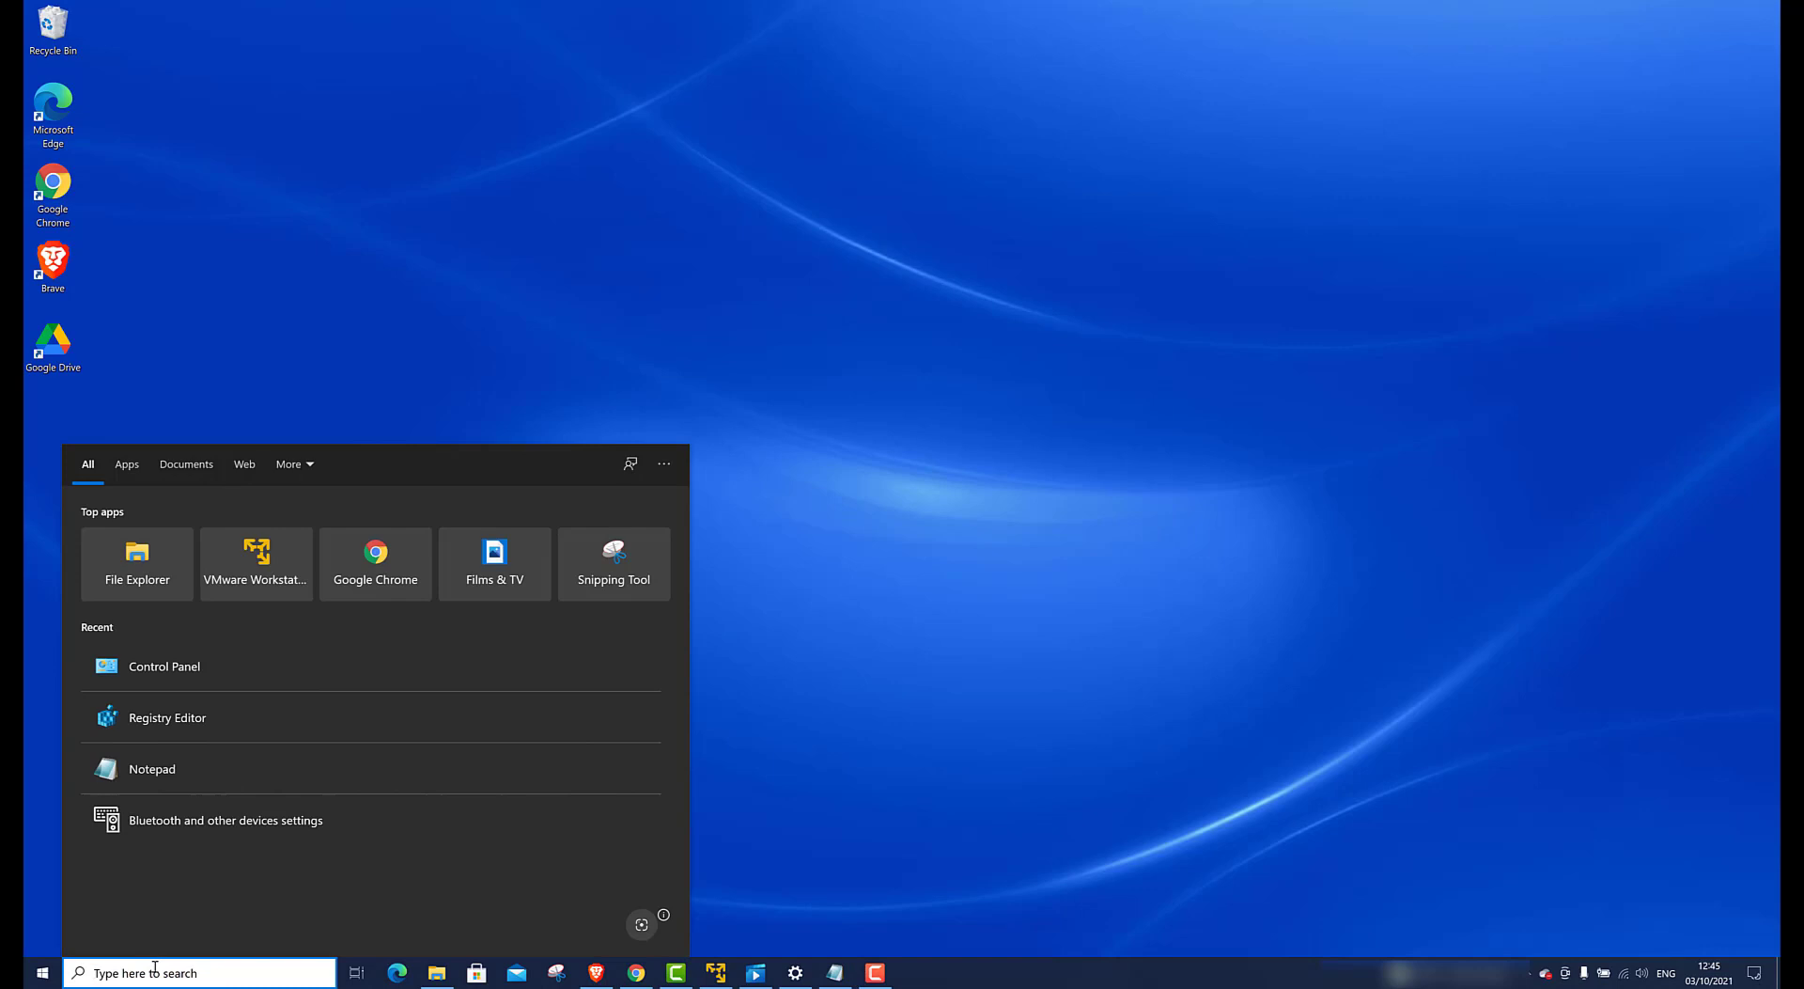
type("reg")
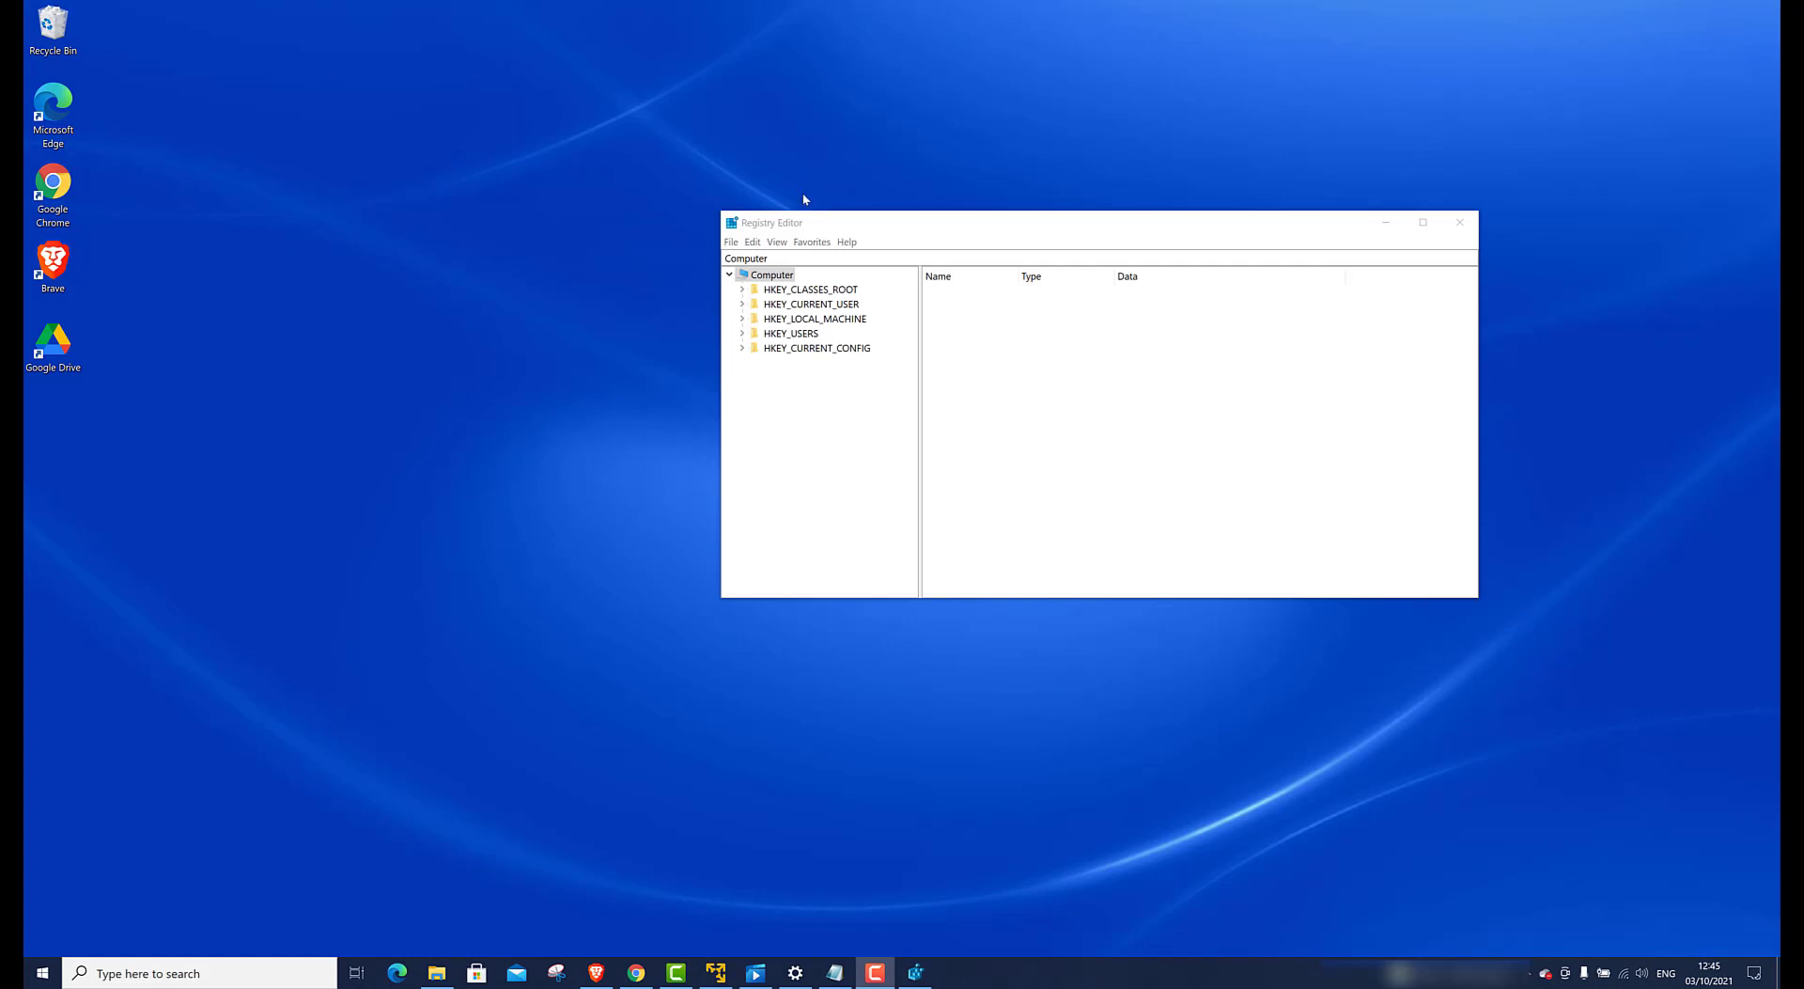
mouse_move(739, 320)
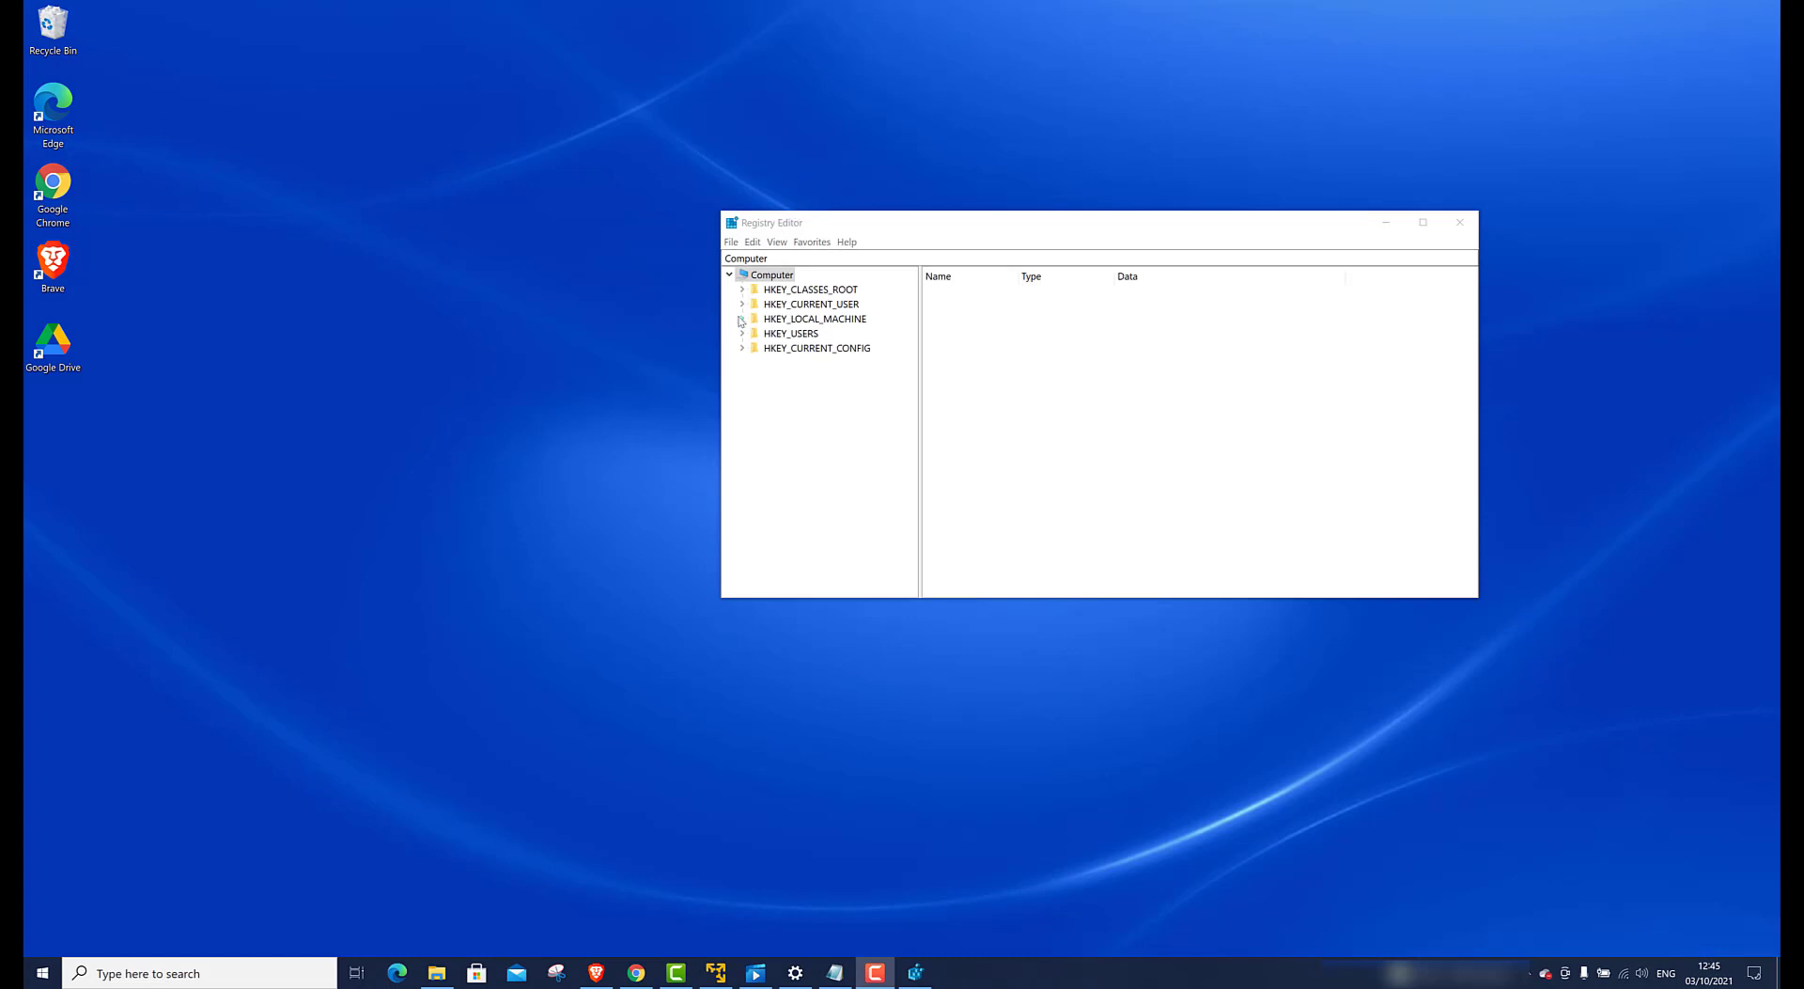
Expand HKEY_LOCAL_MACHINE\SYSTEM\CurrentControlSet\Services and select the LanmanServer key.
left_click(743, 318)
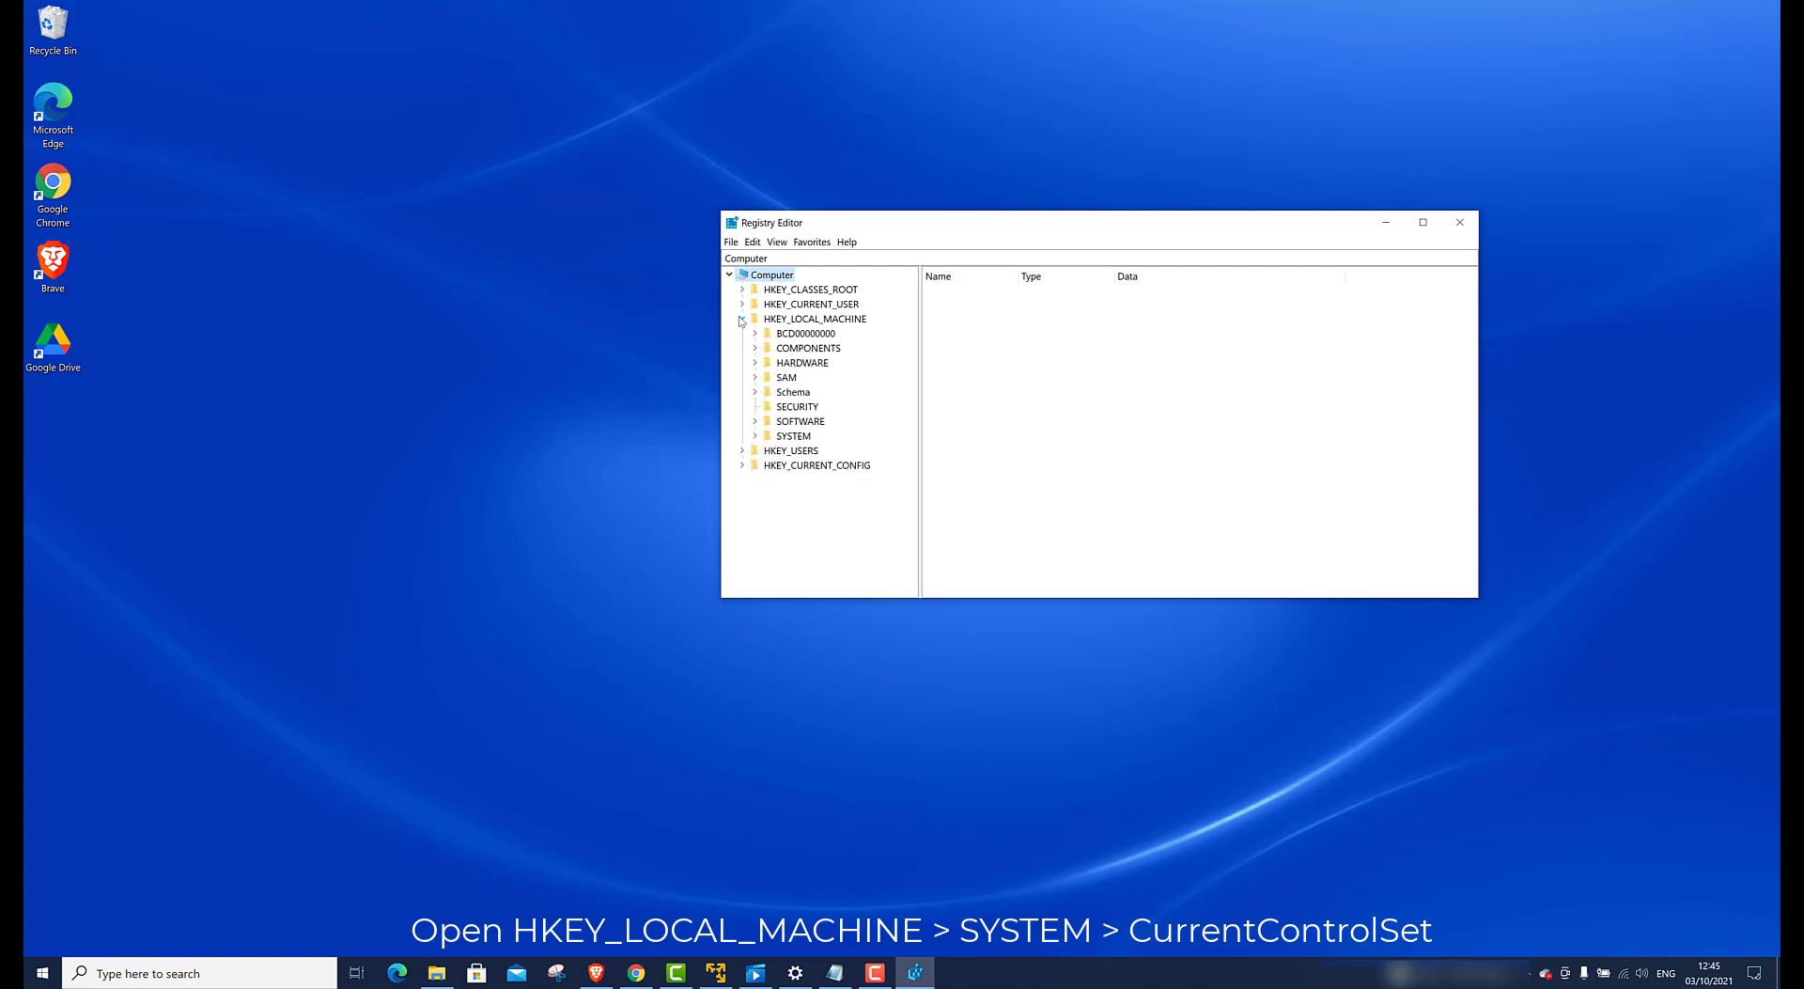
left_click(755, 435)
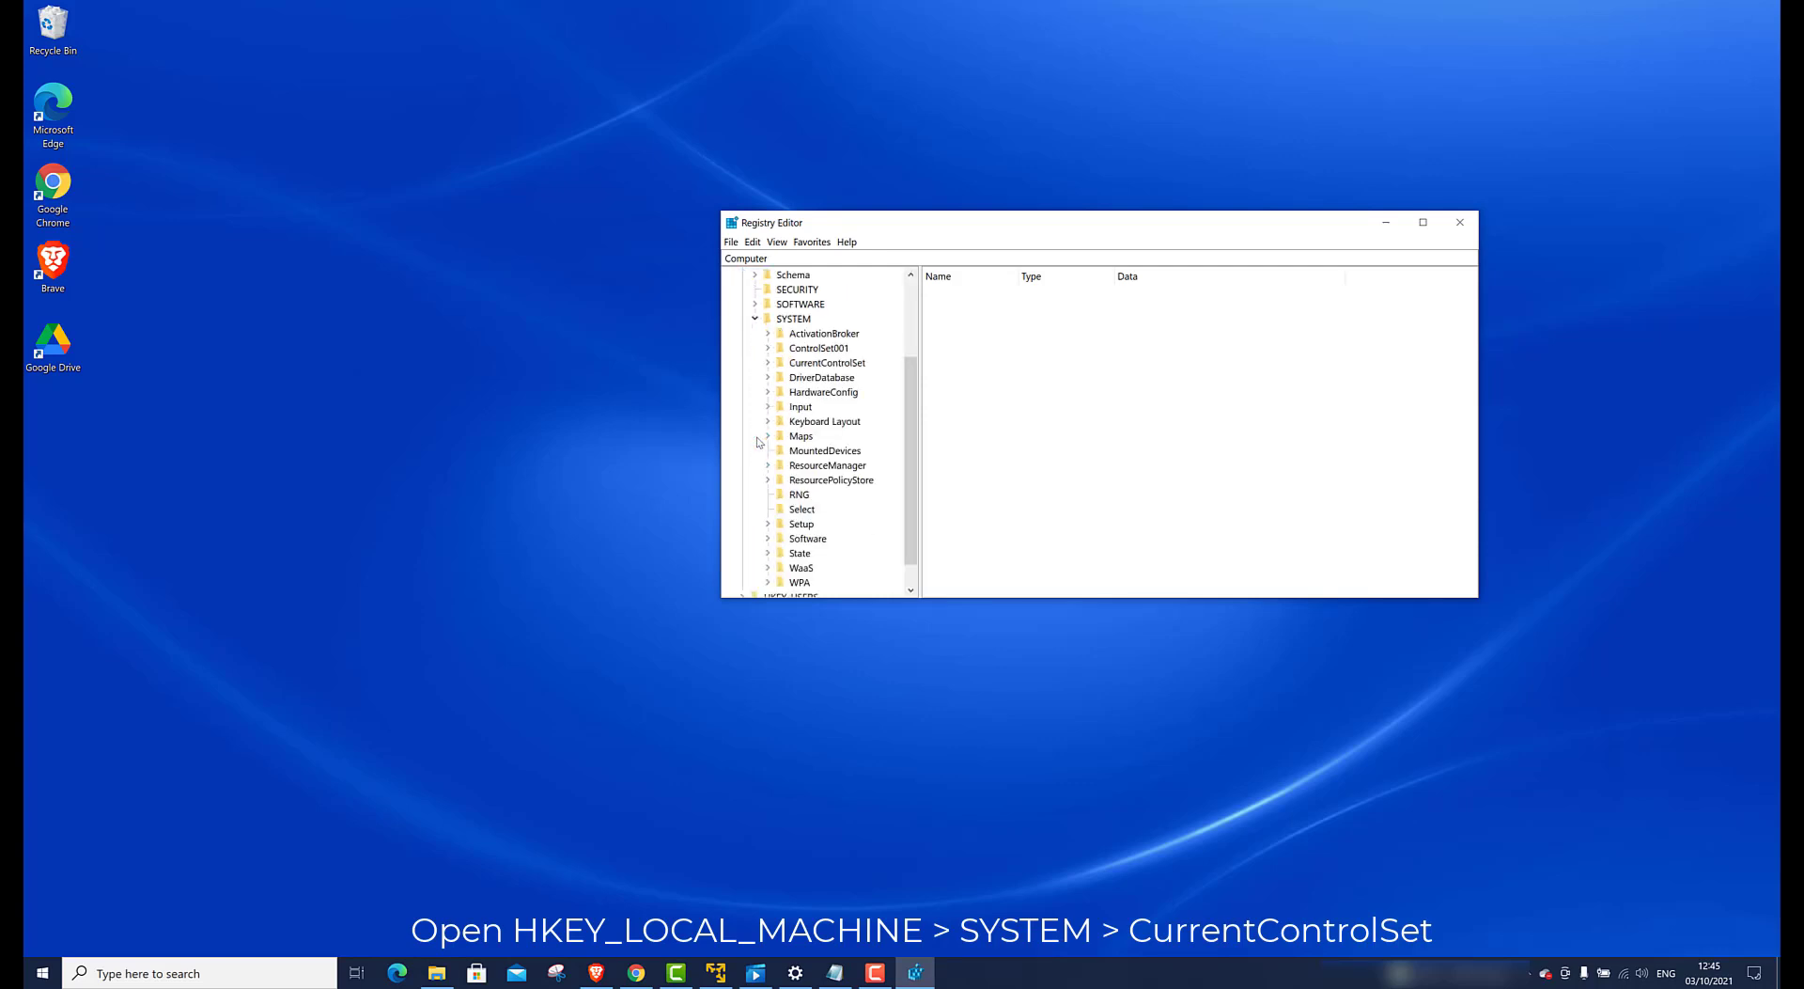
mouse_move(815, 378)
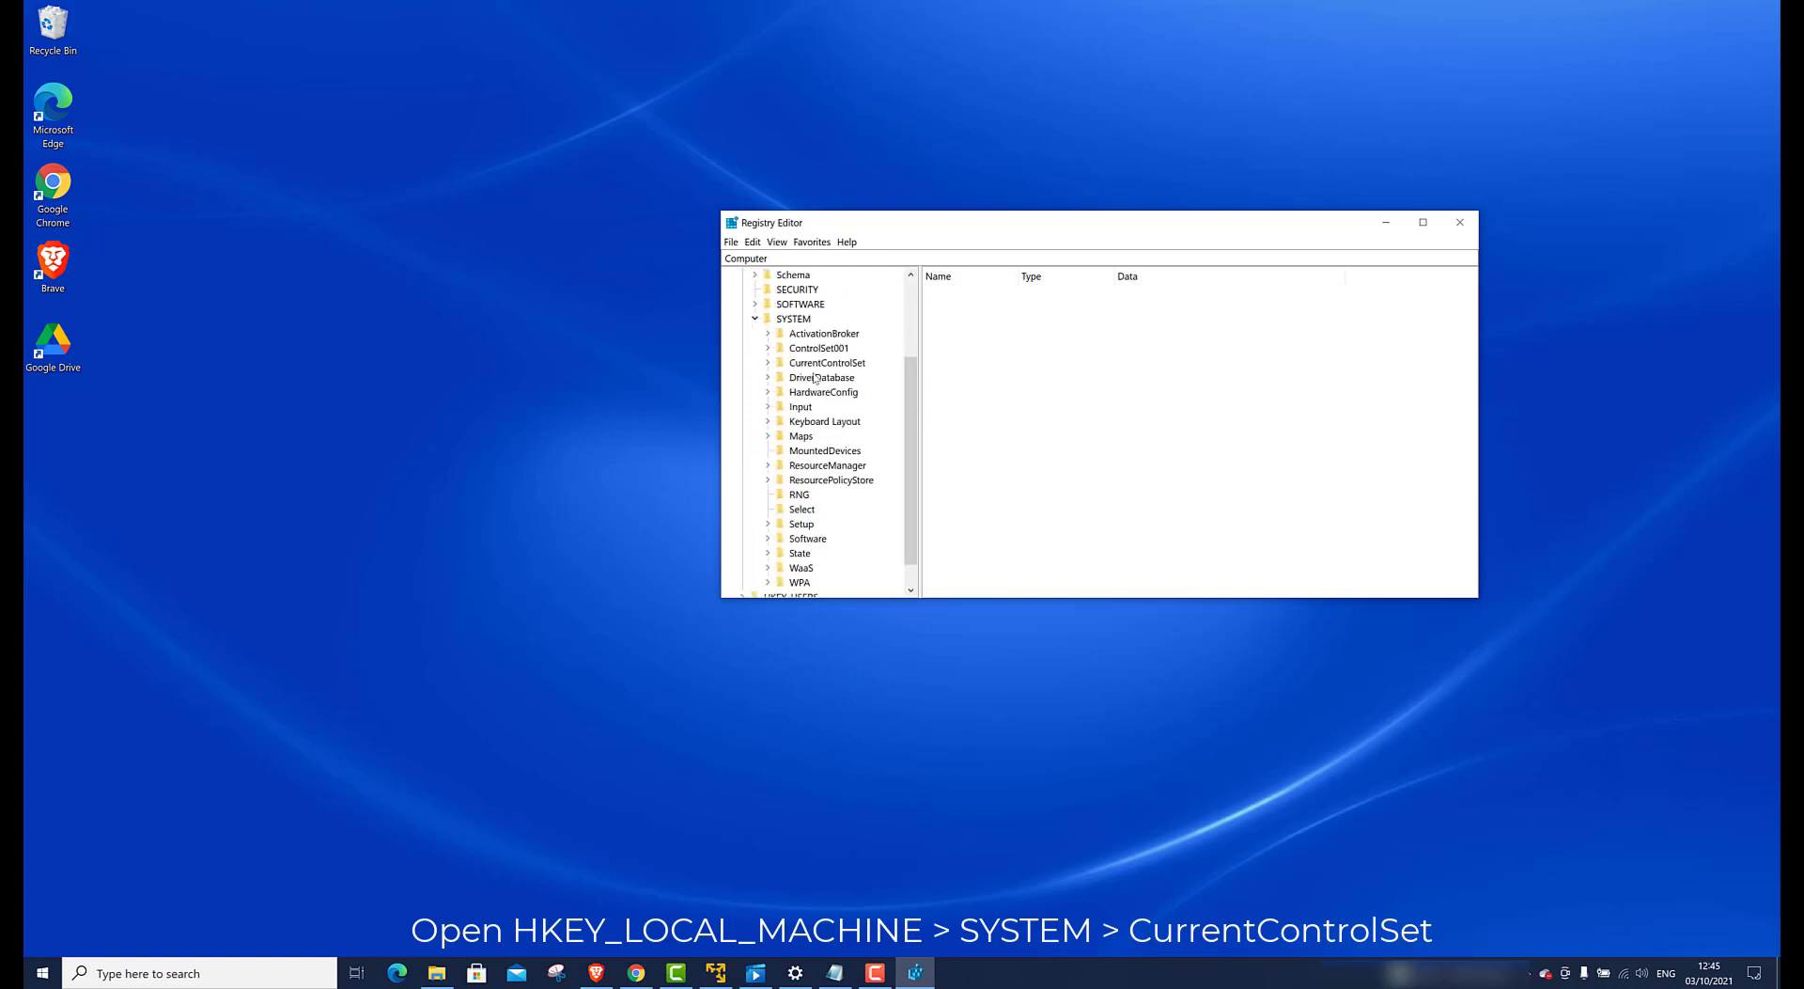
left_click(768, 363)
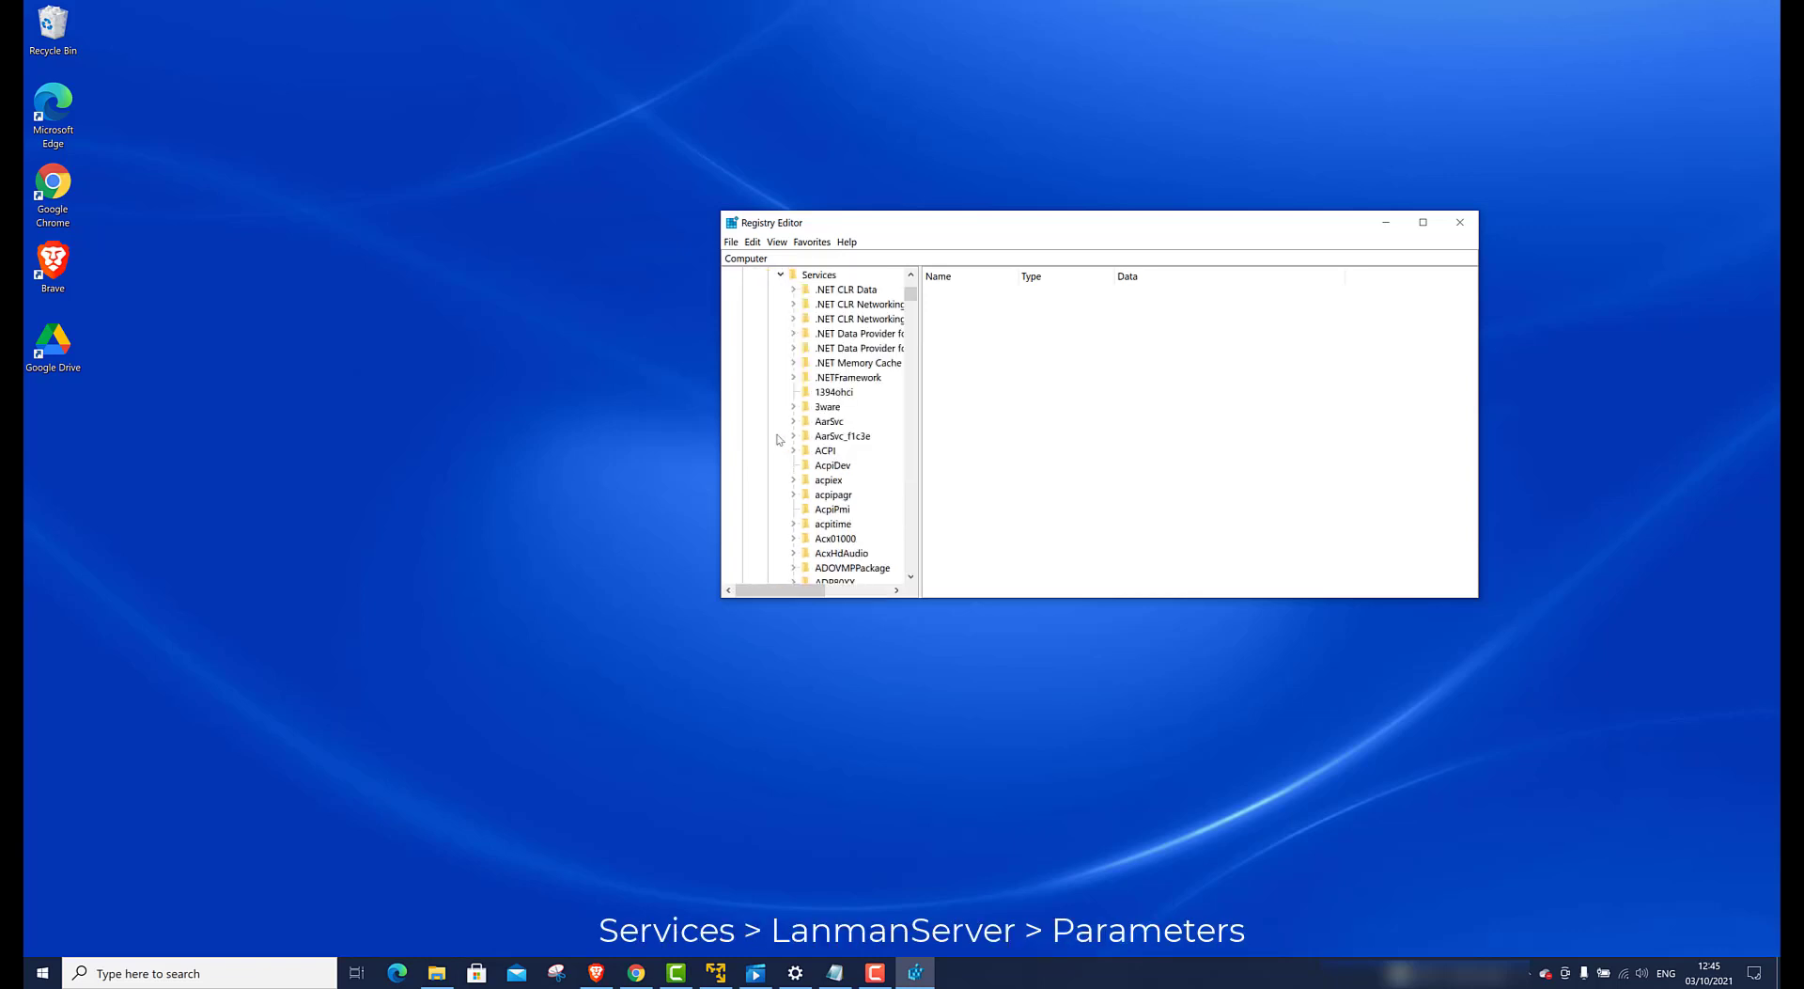
mouse_move(856, 440)
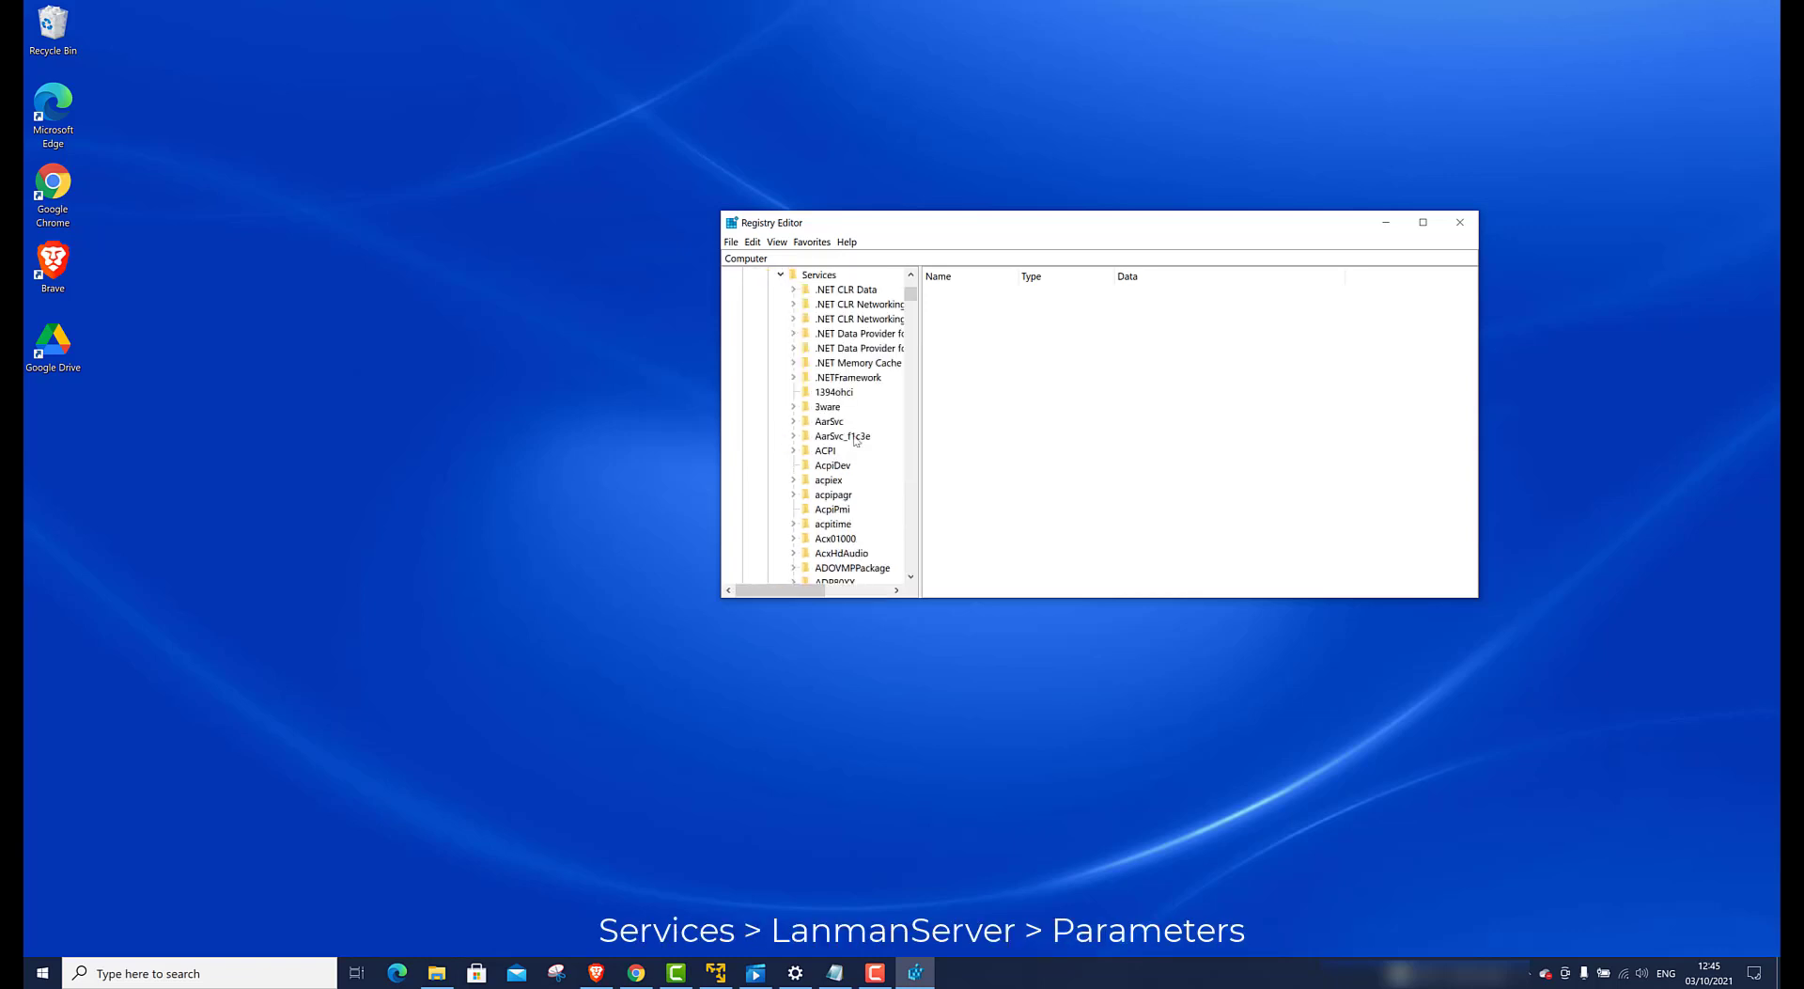
left_click(844, 567)
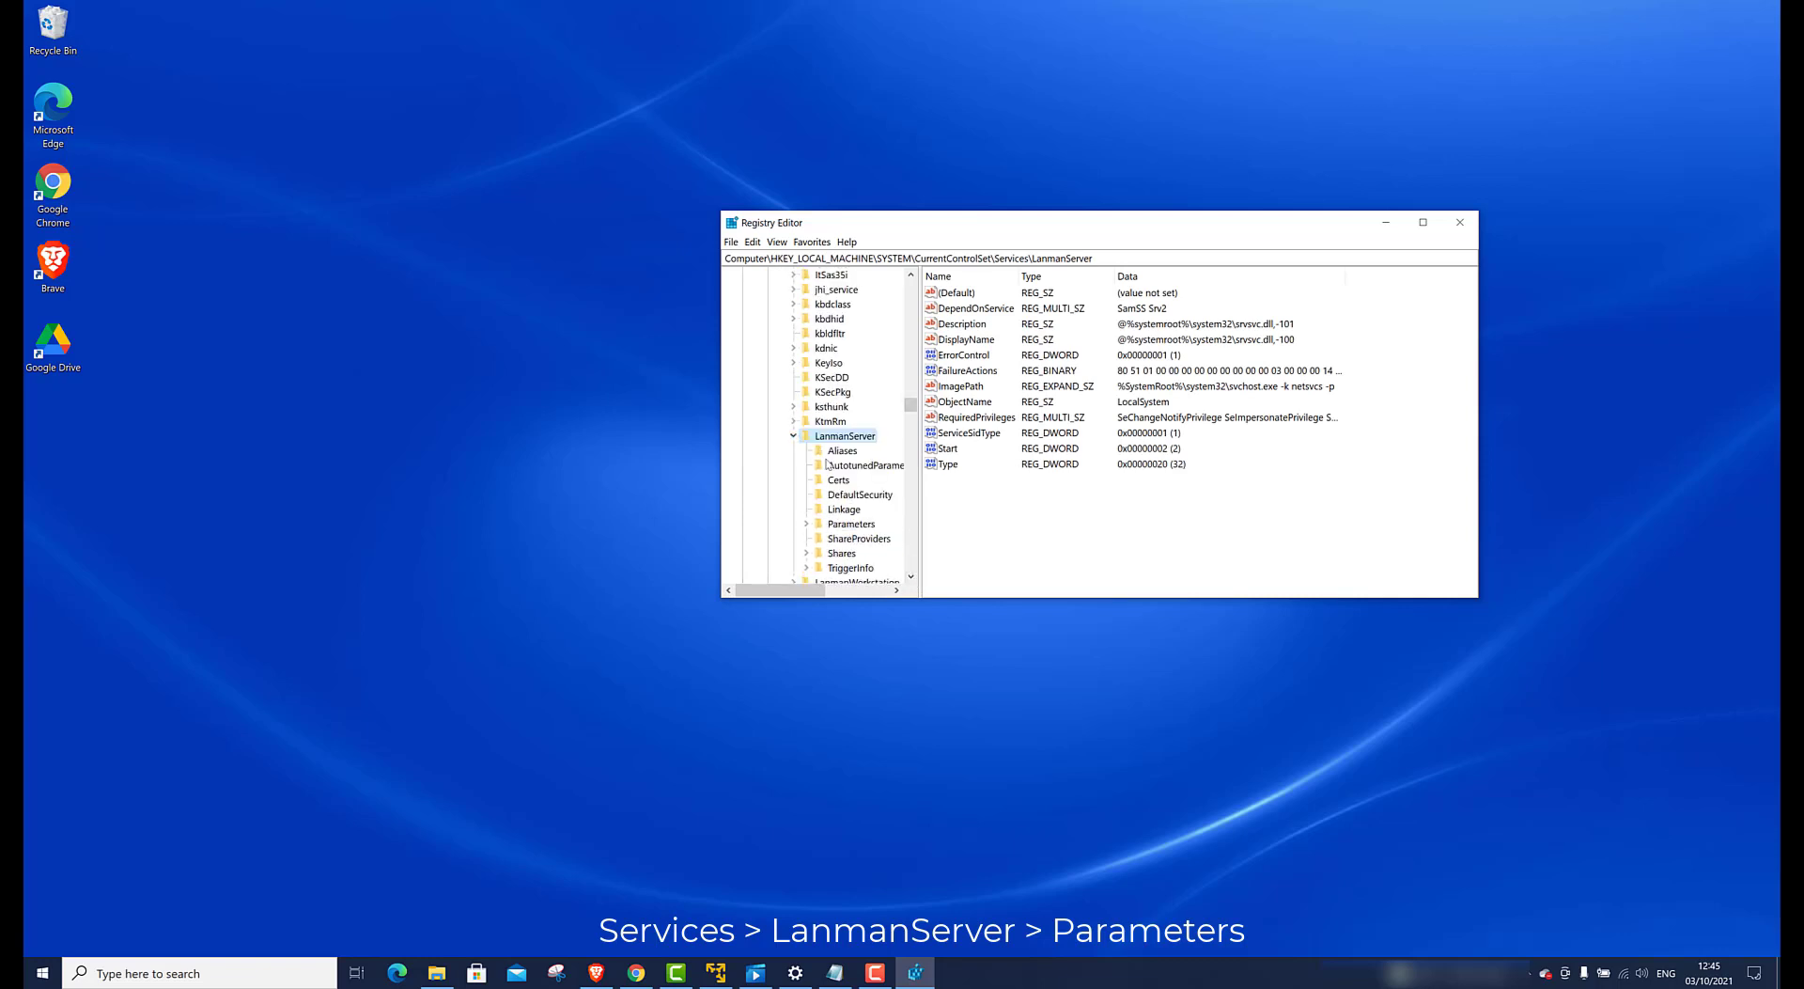
Select LanmanServer's Parameters subkey to show autodisconnect, Guid and ServiceDll.
left_click(851, 523)
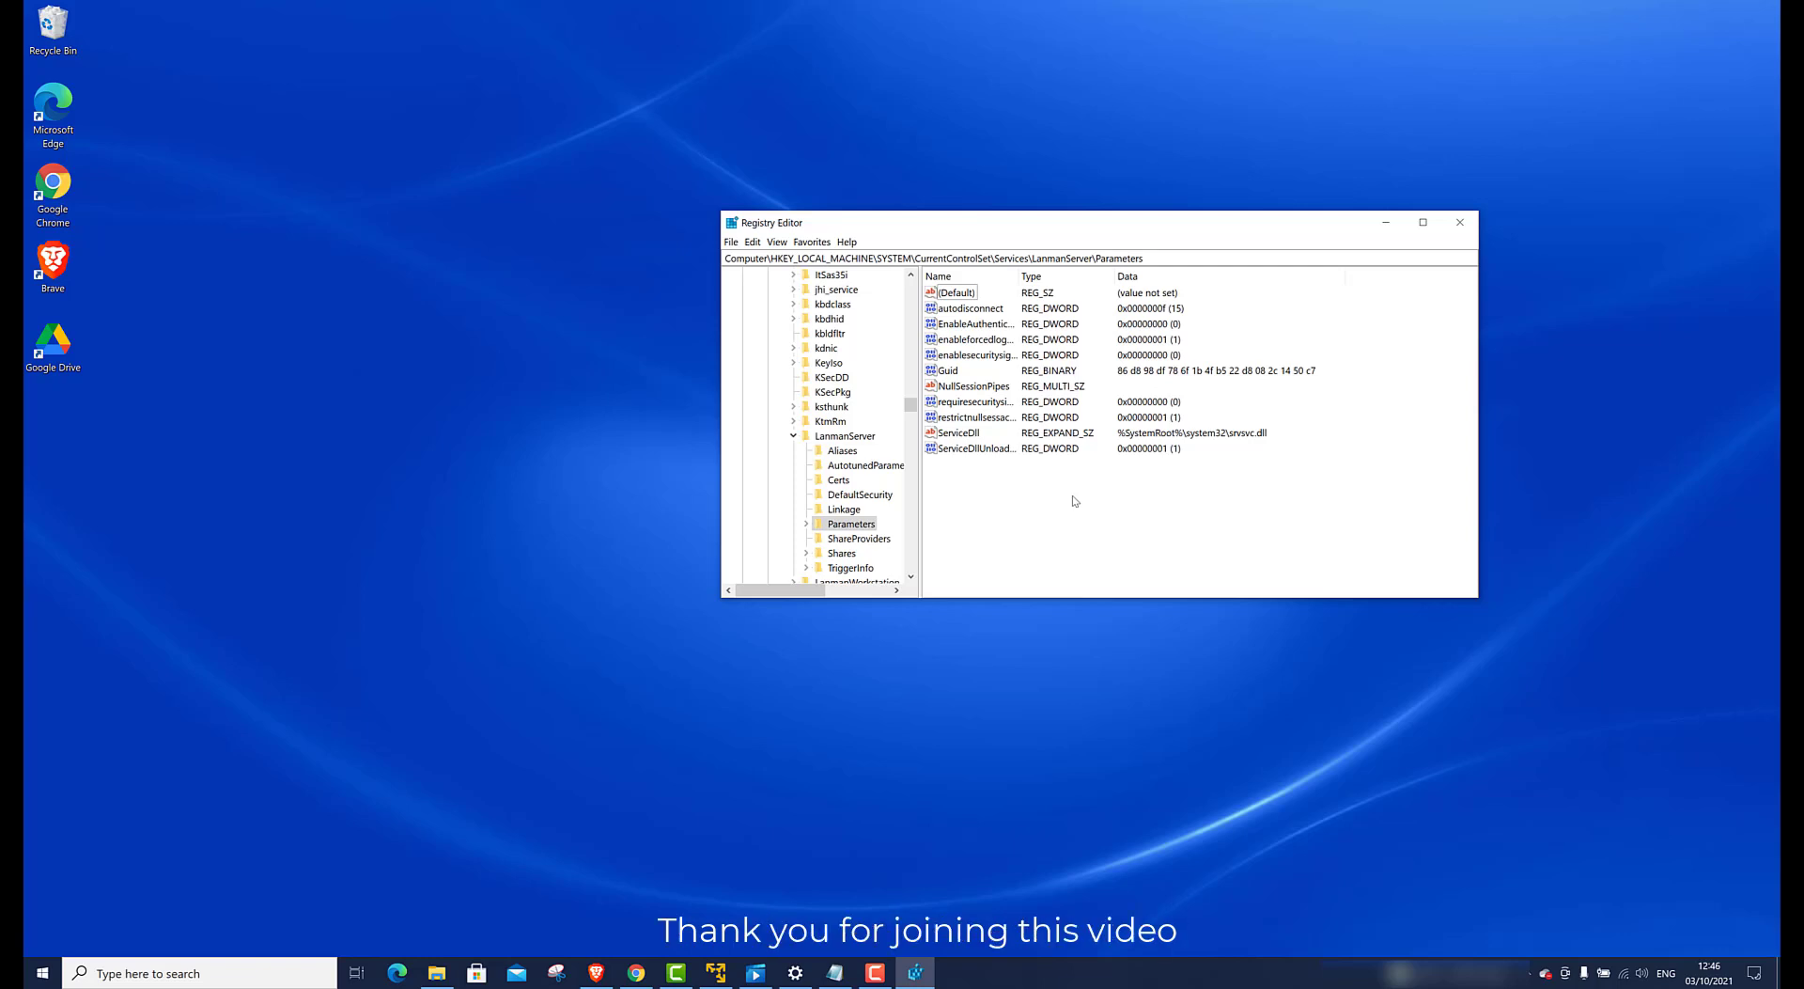
mouse_move(1236, 222)
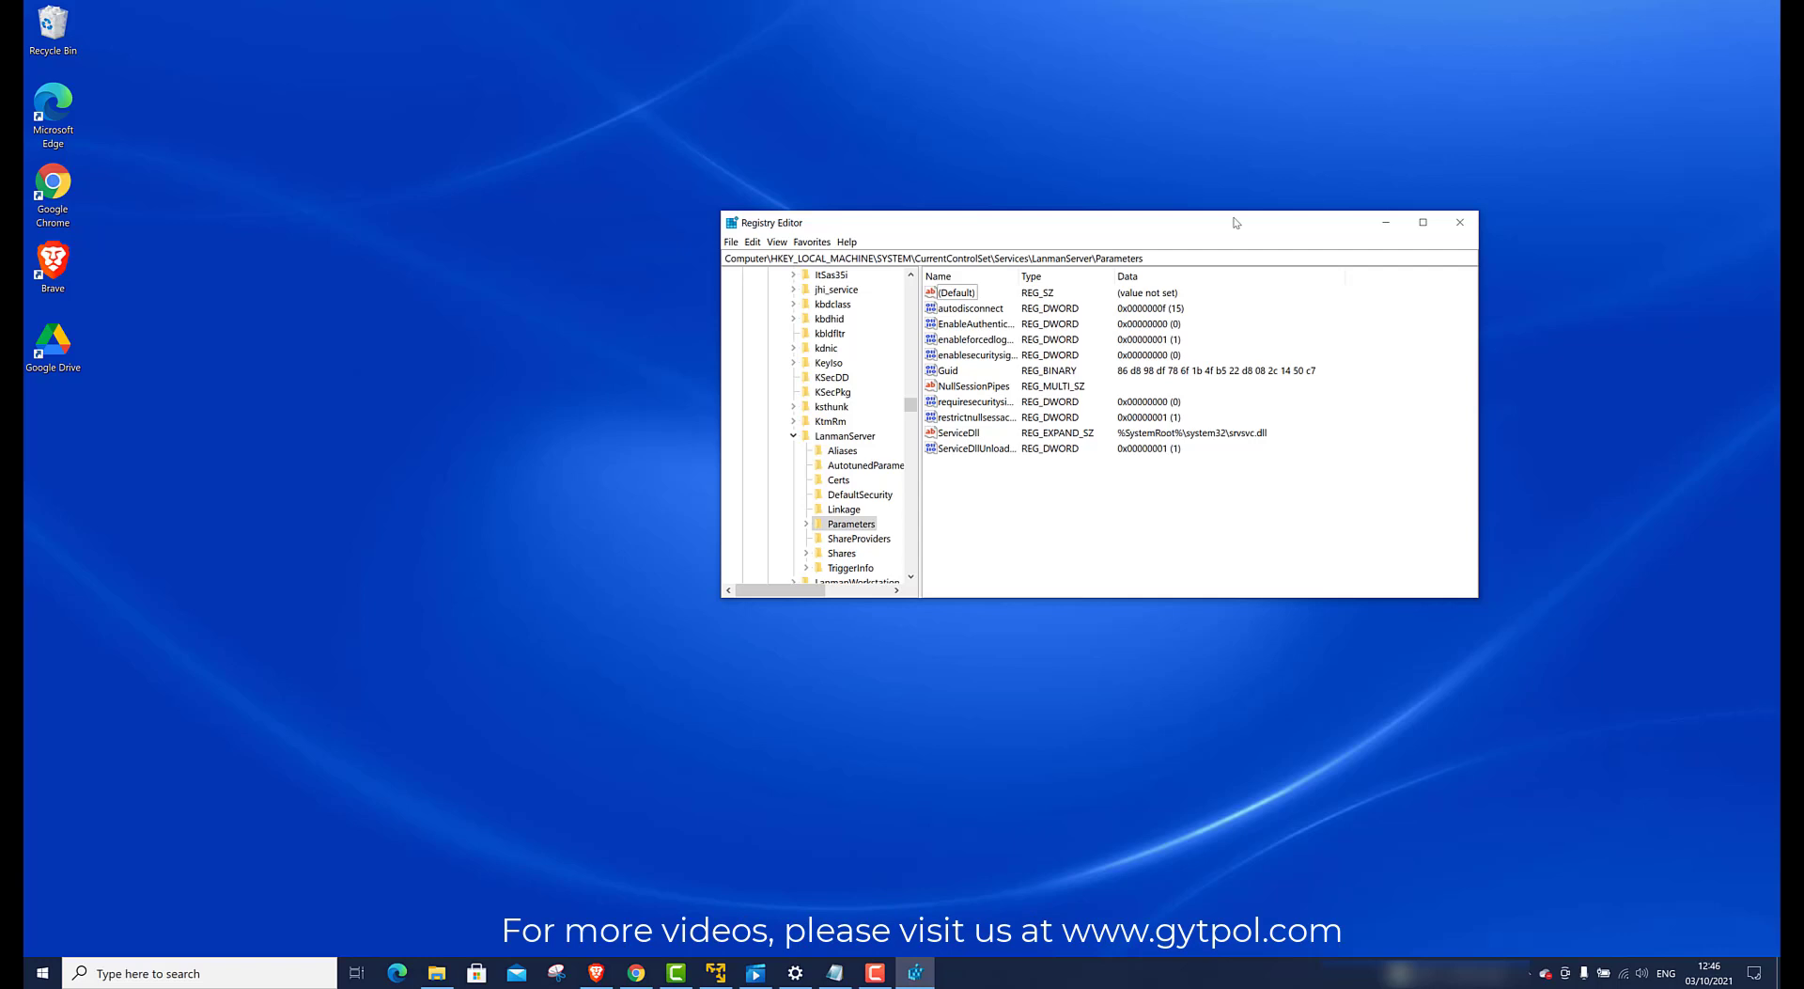
mouse_move(668, 83)
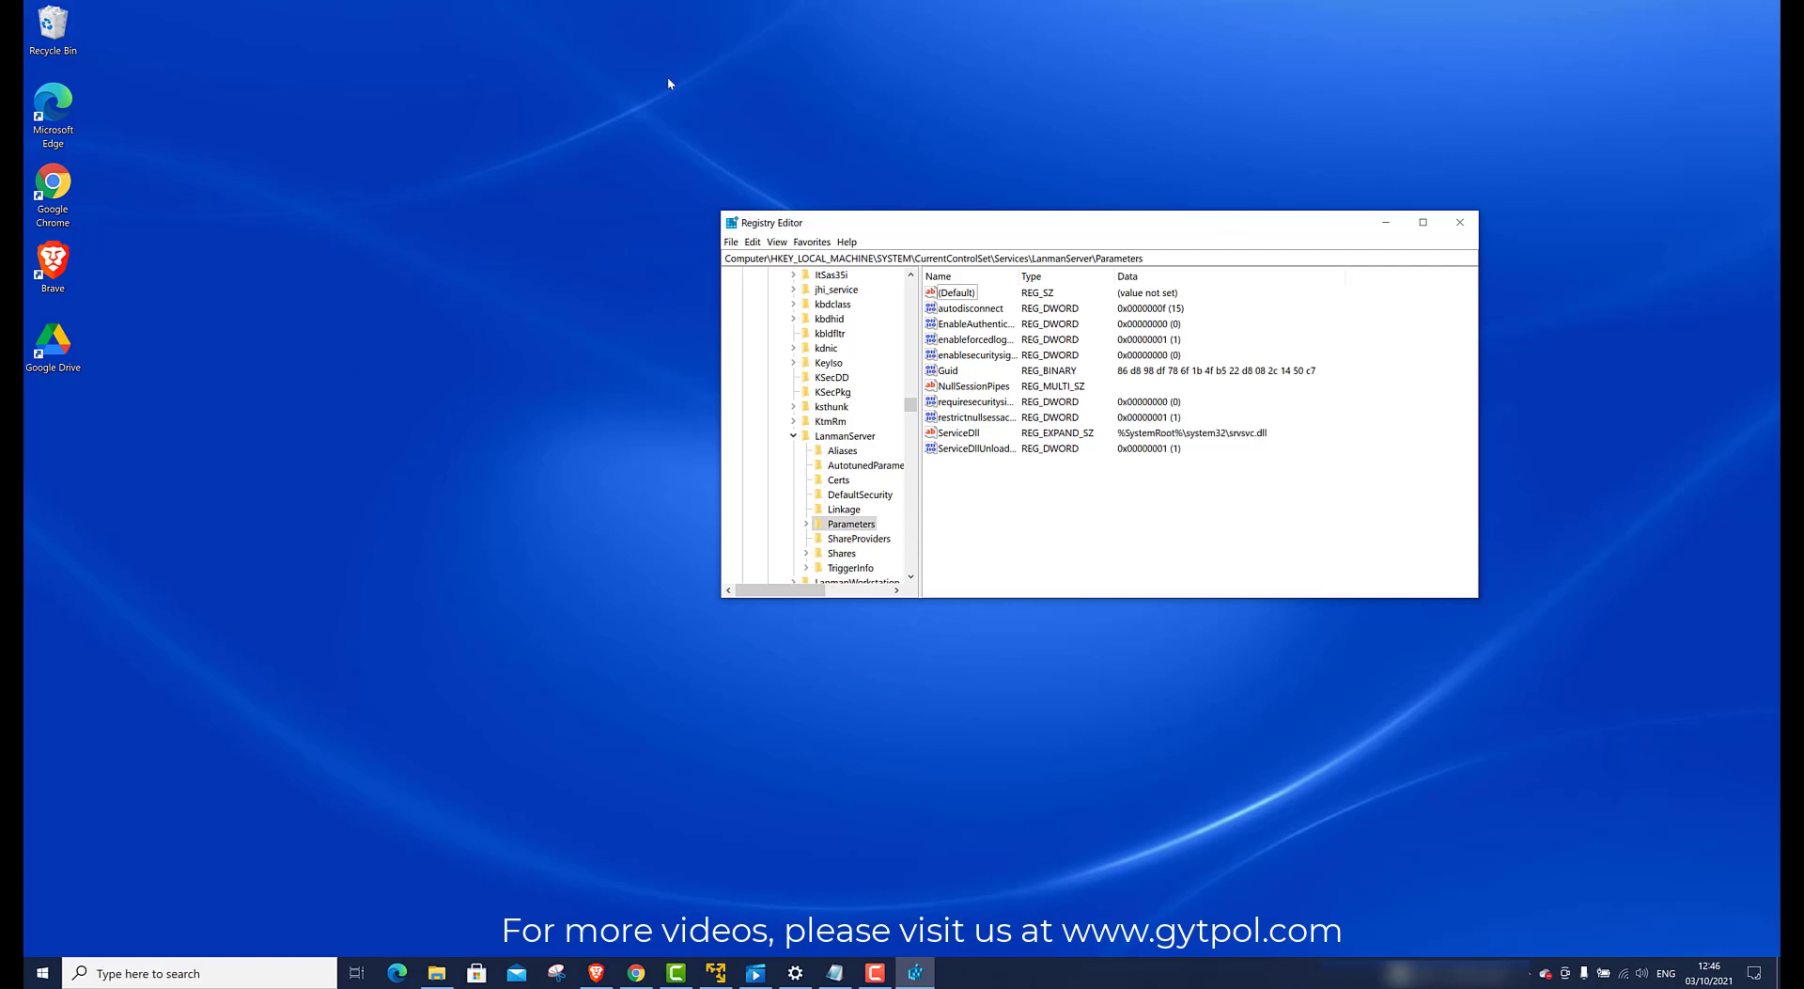